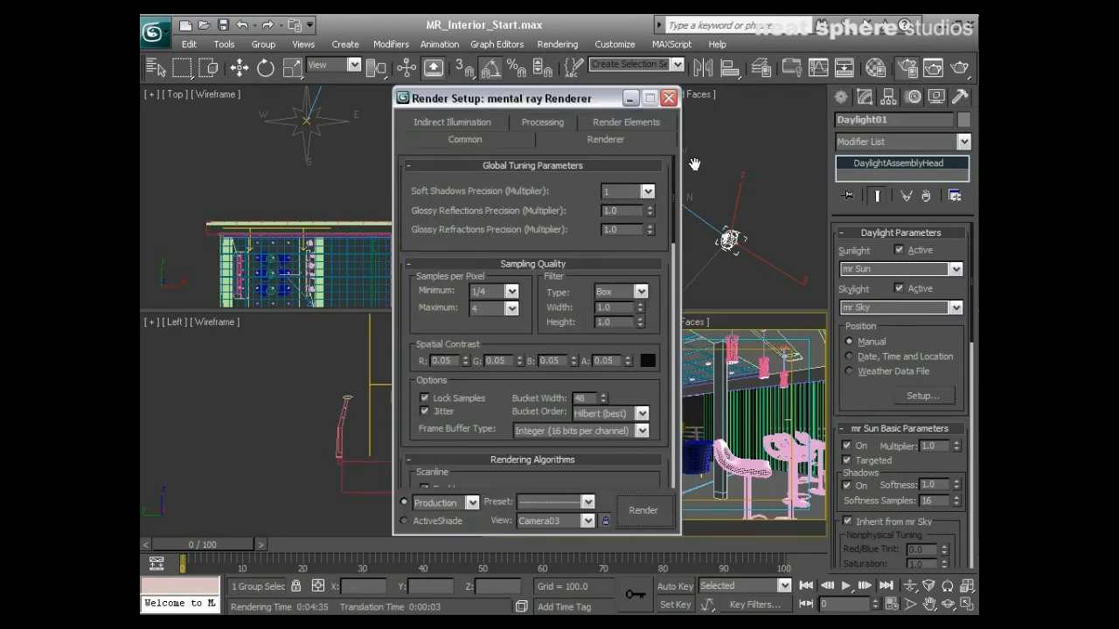
# Switch from the Common settings to the Indirect Illumination Final Gather rollout.
pyautogui.click(465, 139)
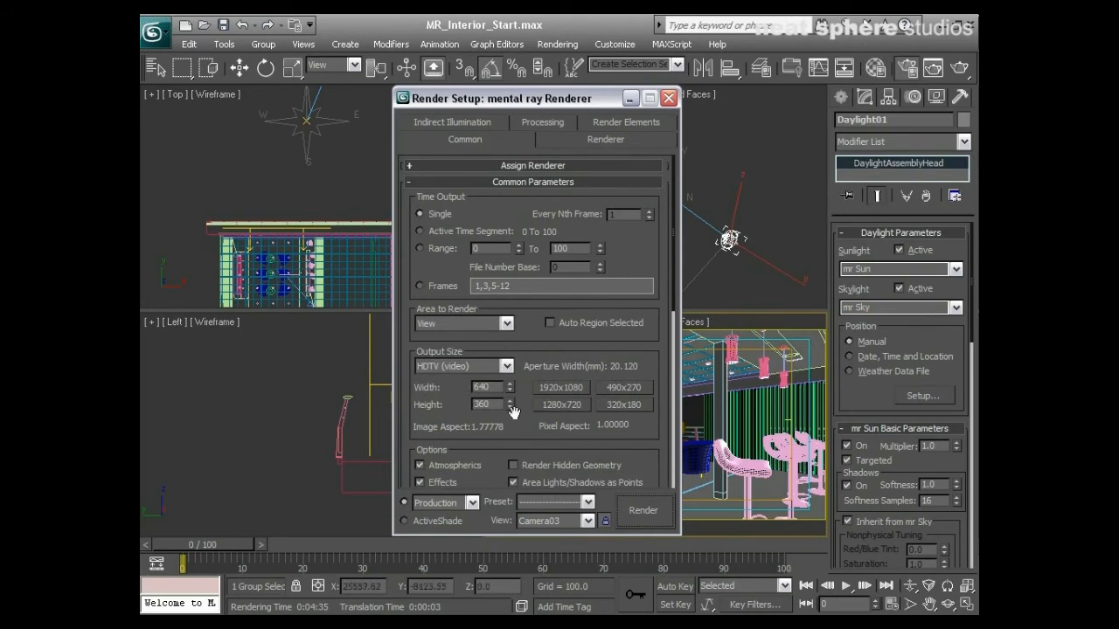
pyautogui.click(452, 139)
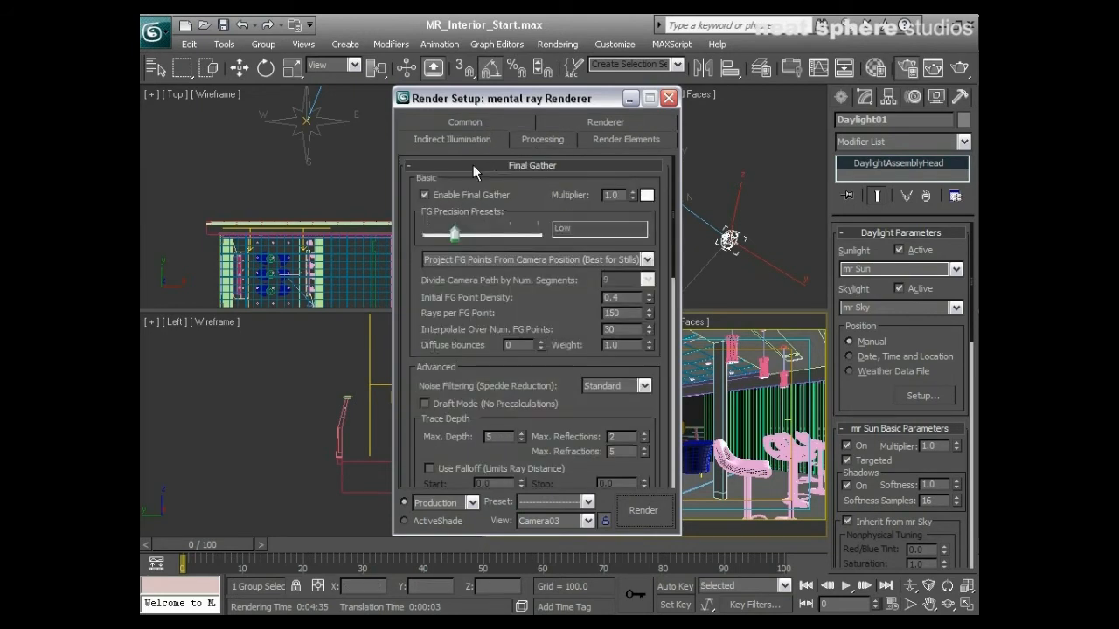
pyautogui.moveTo(428, 296)
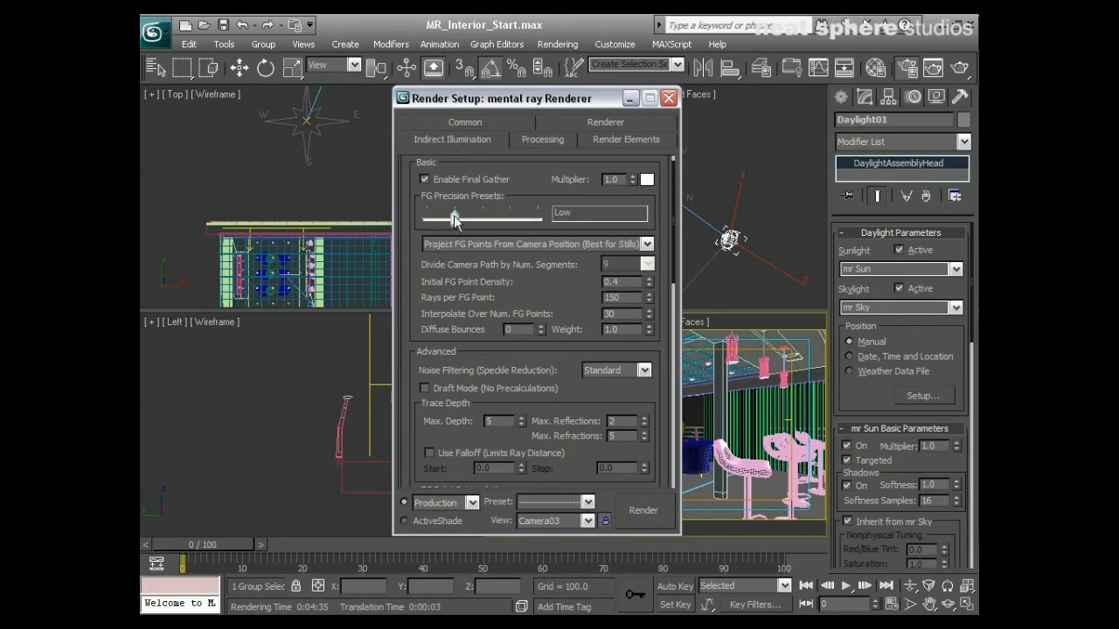
# Set the Final Gather precision preset to Medium (density 0.8, 250 rays per point).
pyautogui.moveTo(455, 219); pyautogui.dragTo(476, 219)
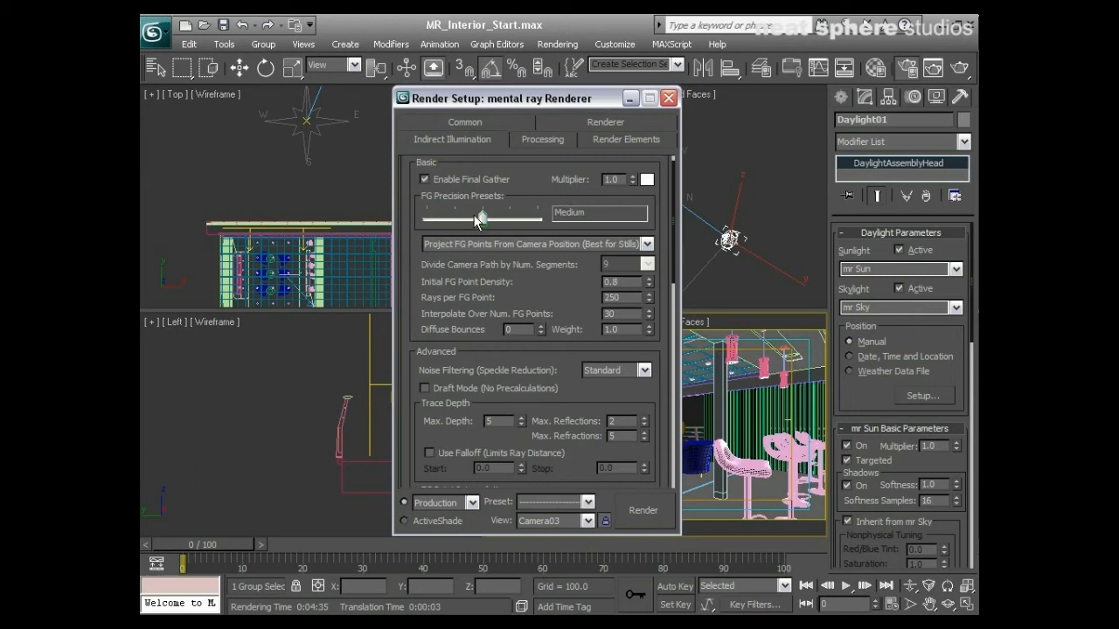
pyautogui.moveTo(483, 218); pyautogui.dragTo(512, 218)
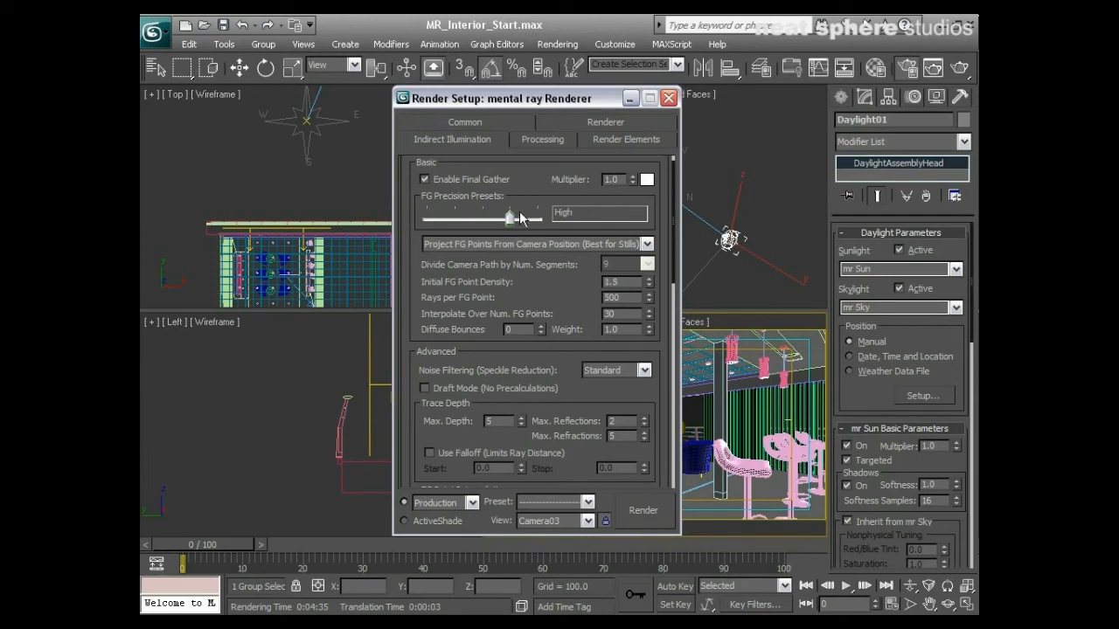
pyautogui.moveTo(512, 216); pyautogui.dragTo(485, 217)
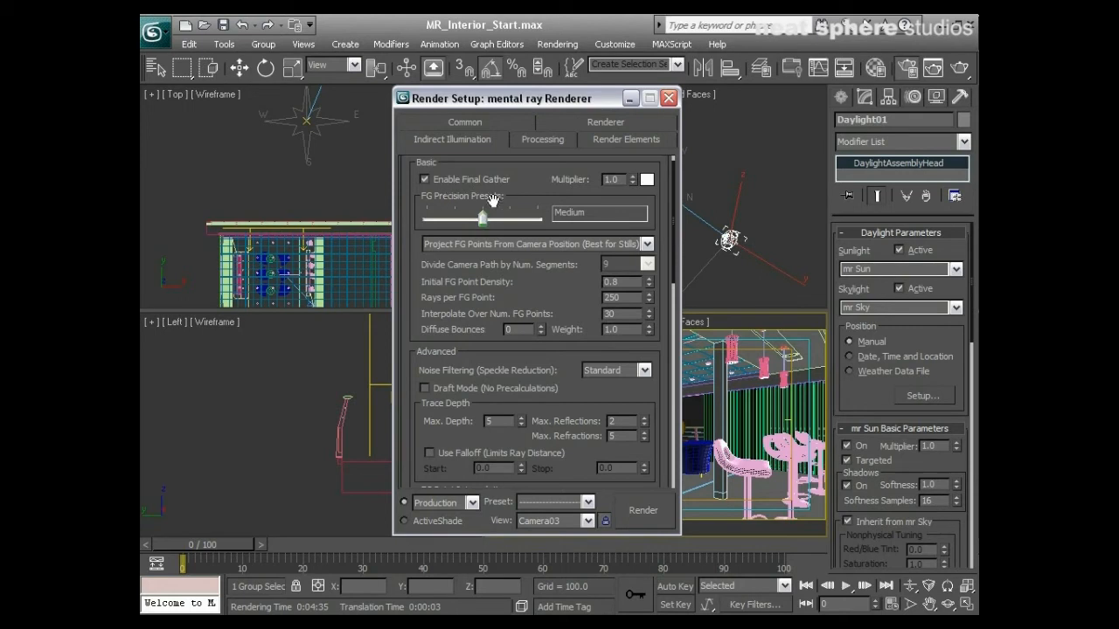
pyautogui.moveTo(516, 283)
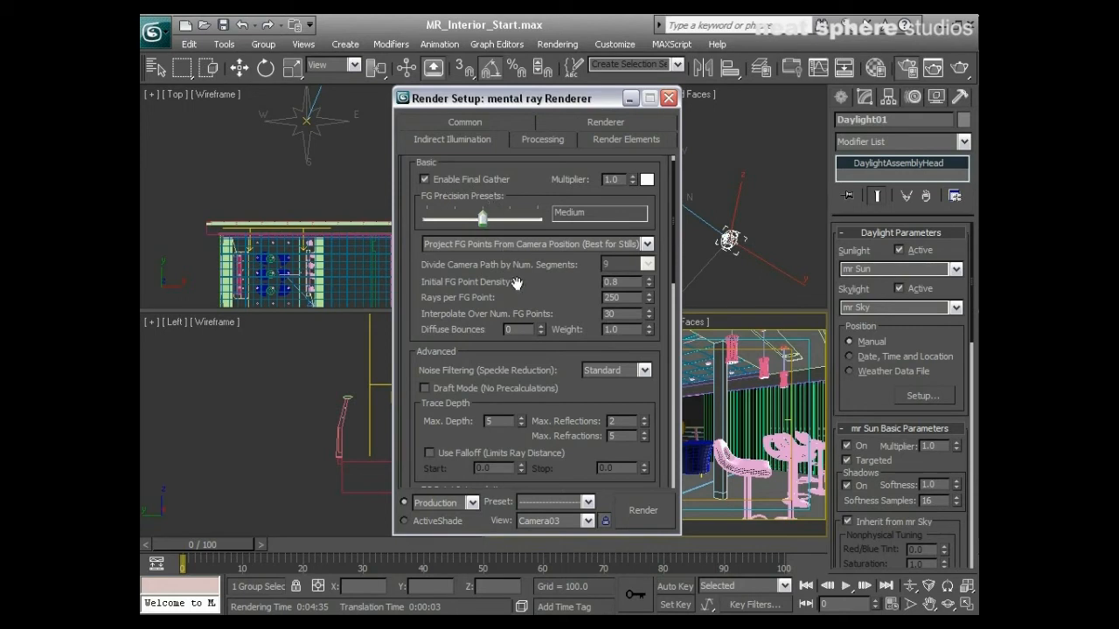
pyautogui.moveTo(463, 214)
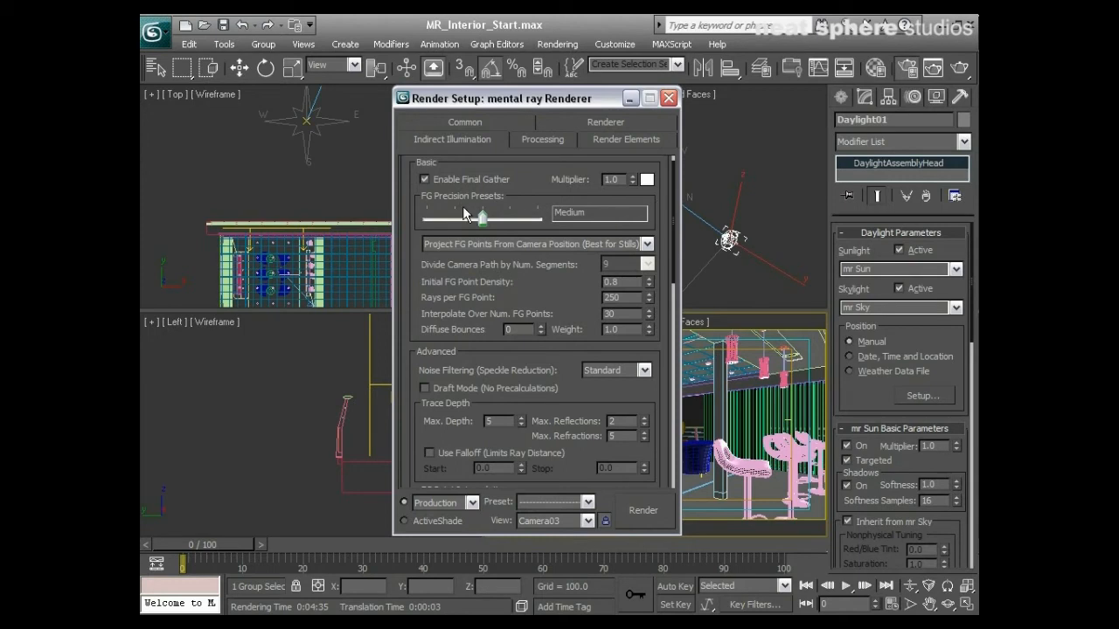
pyautogui.moveTo(583, 245)
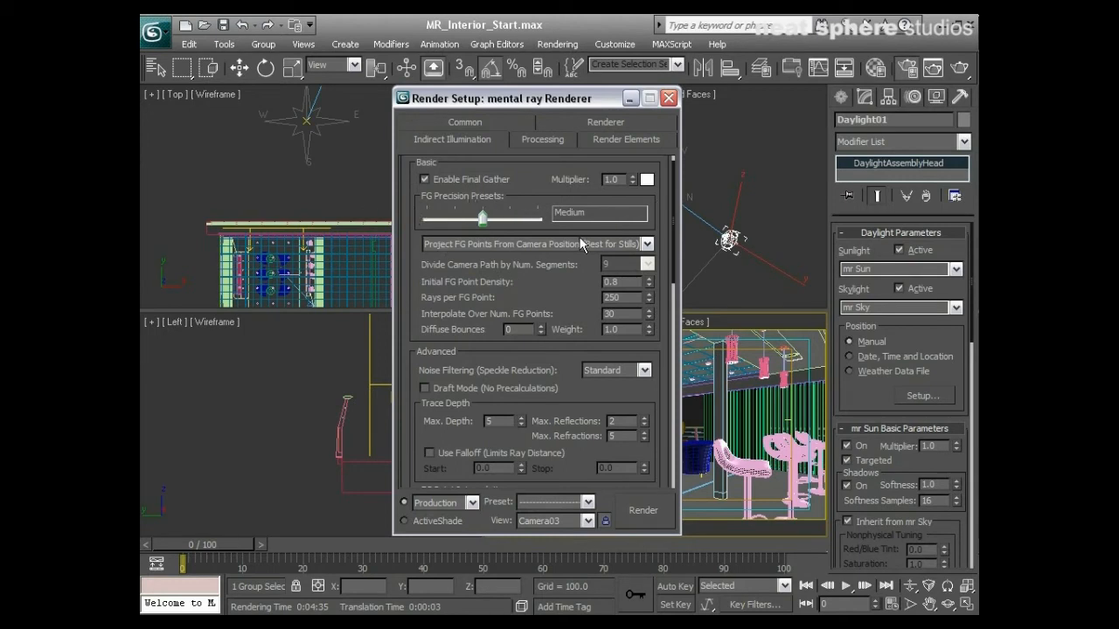
# Keep Final Gather projecting points from camera position, best for stills.
pyautogui.click(647, 244)
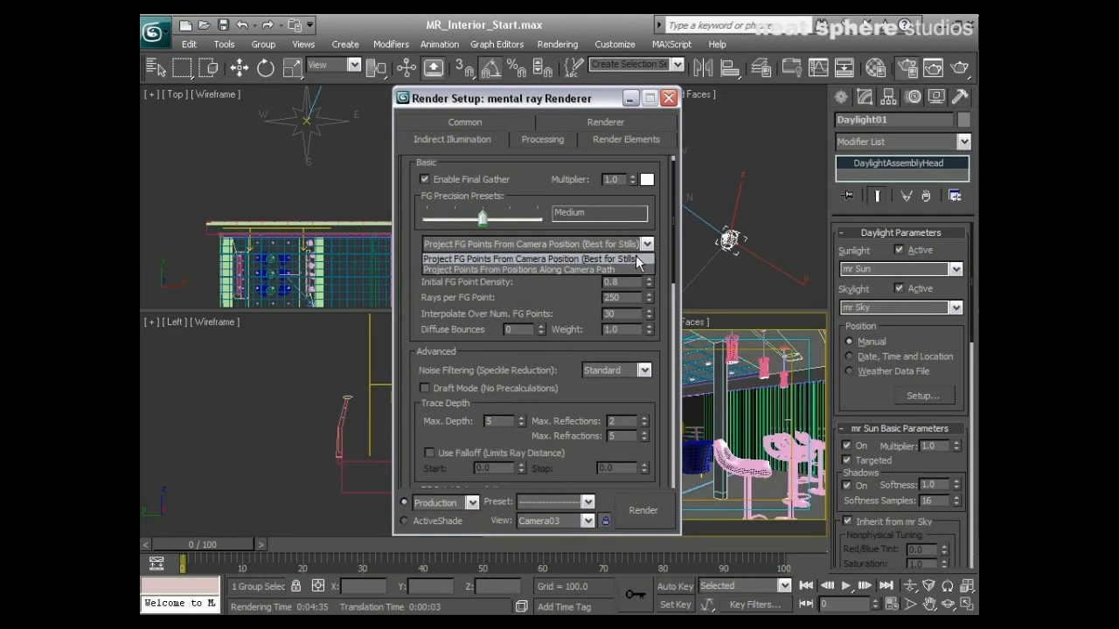
pyautogui.moveTo(602, 269)
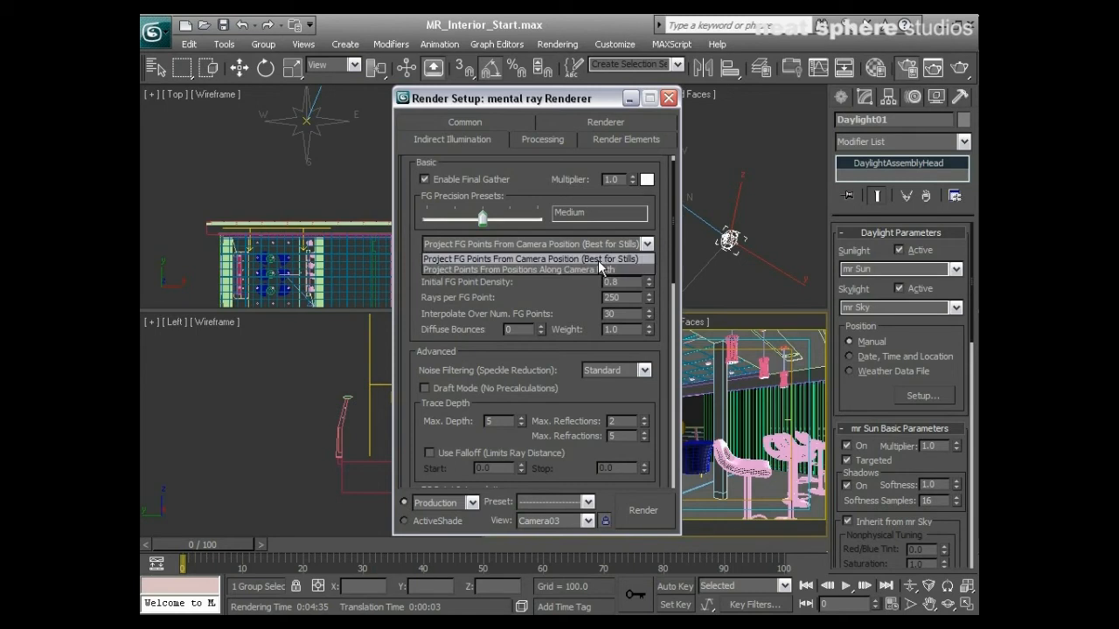
pyautogui.moveTo(625, 270)
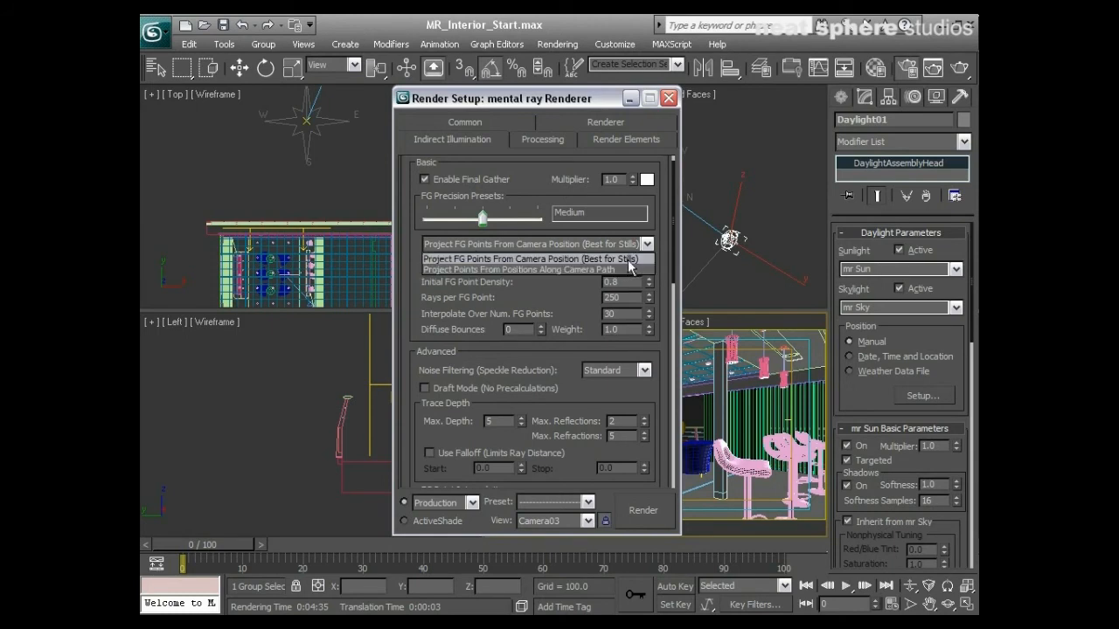
pyautogui.click(533, 258)
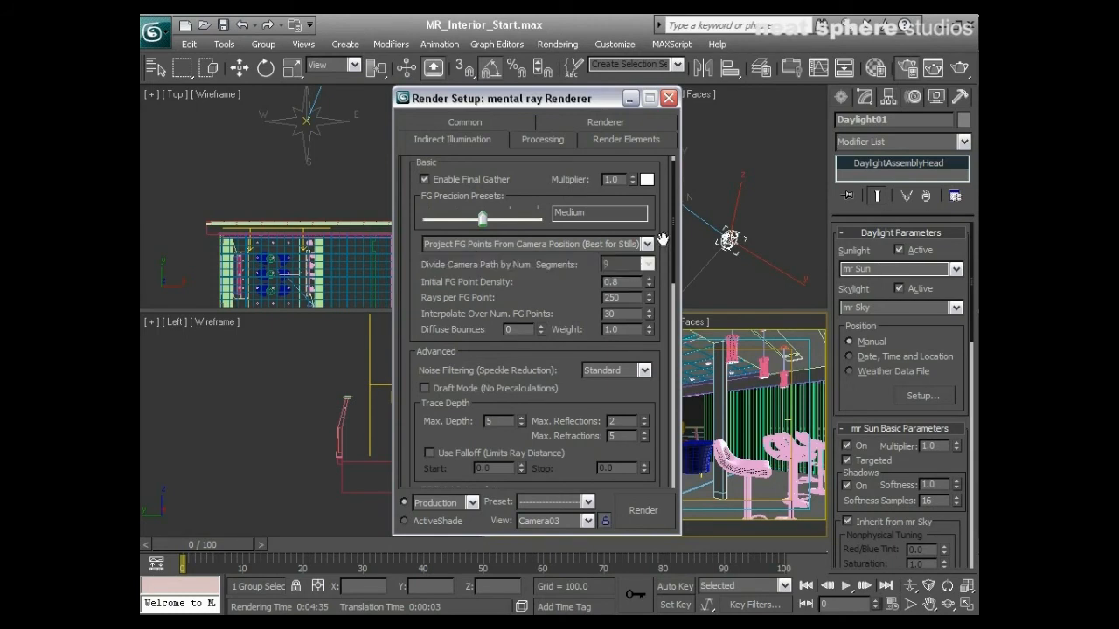
pyautogui.moveTo(481, 219); pyautogui.dragTo(537, 203)
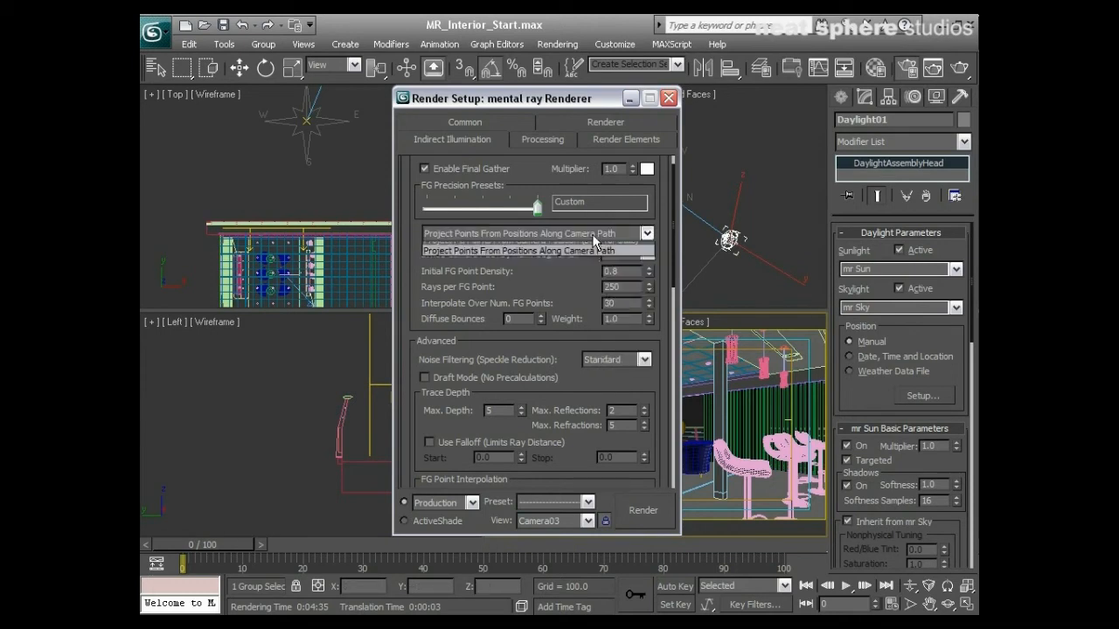
pyautogui.click(534, 251)
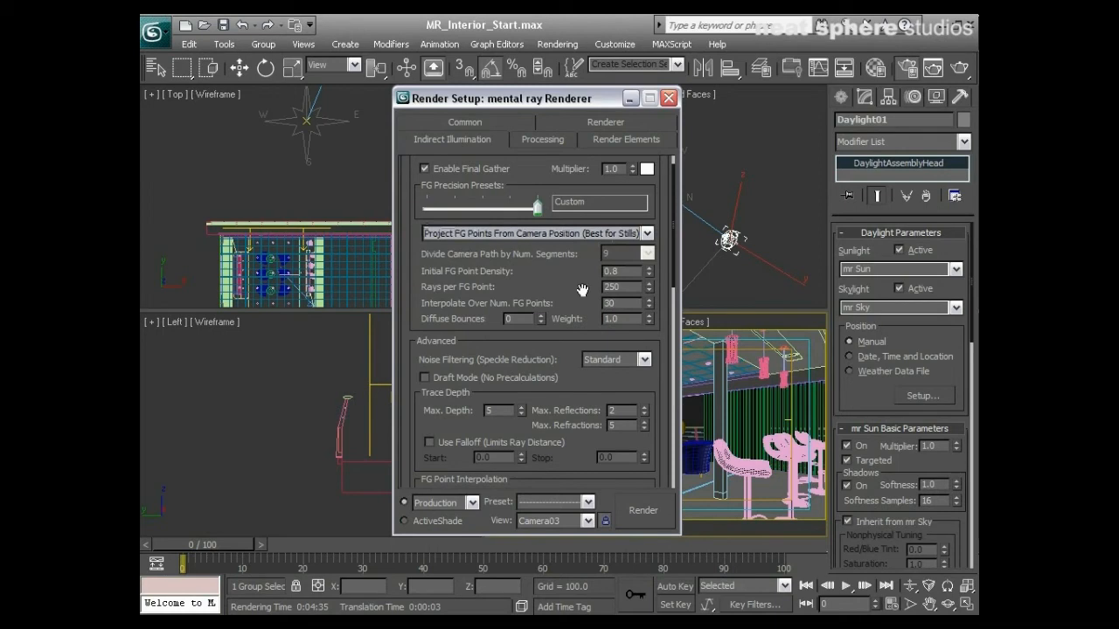
pyautogui.moveTo(445, 274)
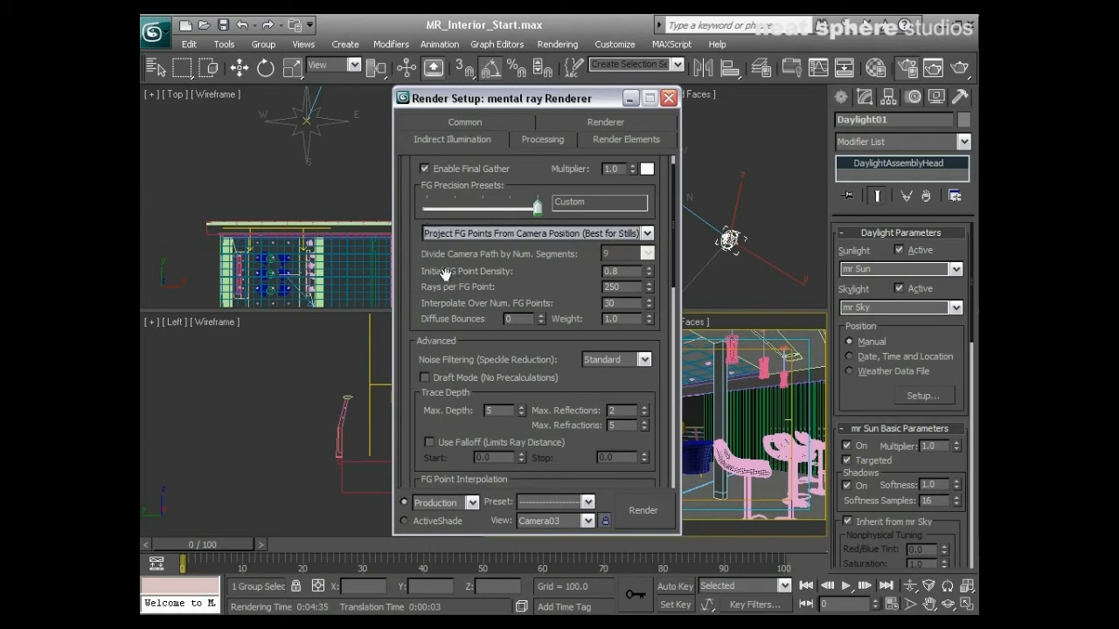
pyautogui.moveTo(625, 272)
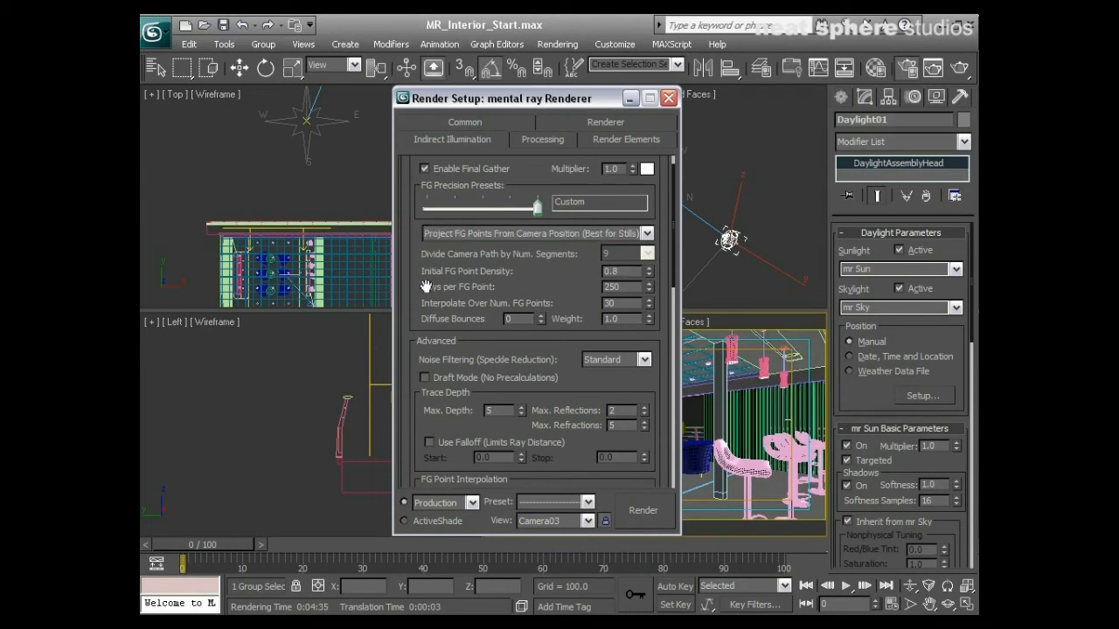
pyautogui.moveTo(487, 287)
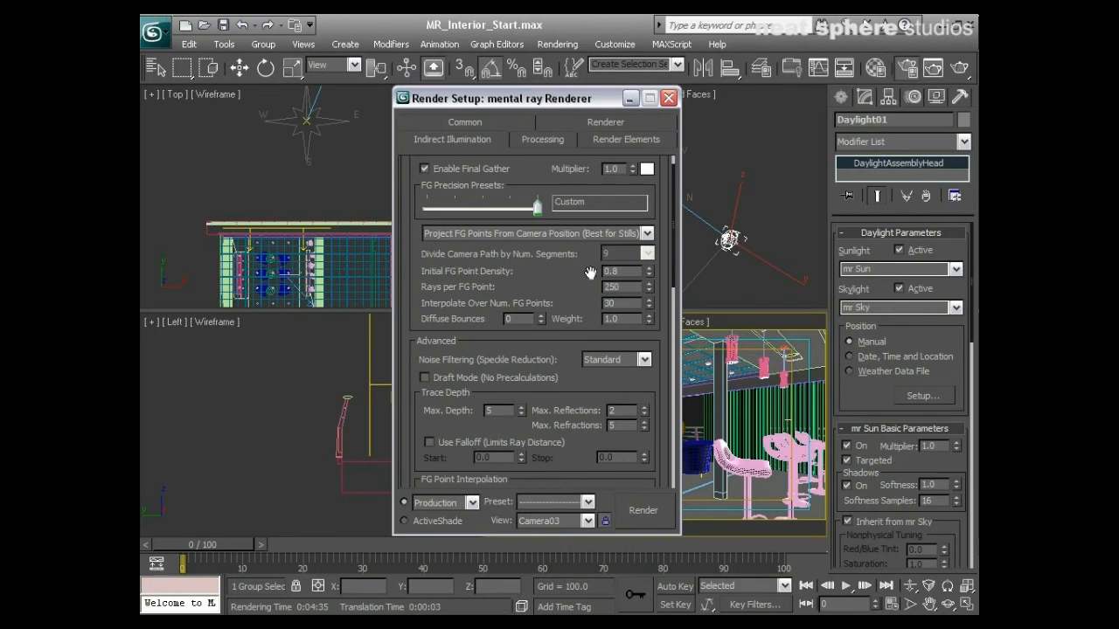
pyautogui.moveTo(448, 312)
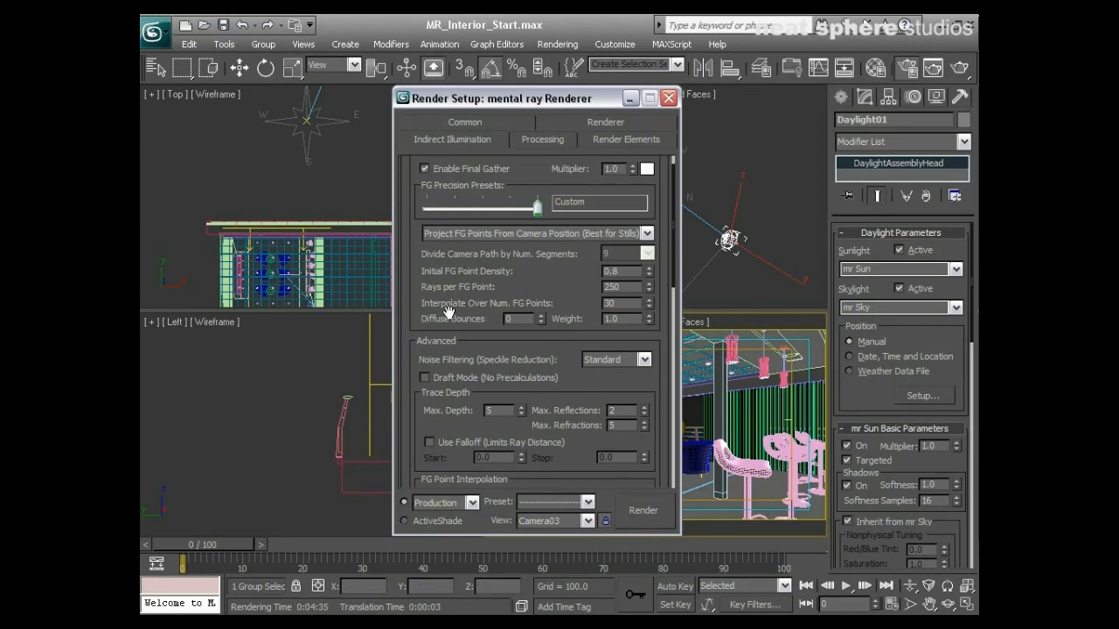
pyautogui.moveTo(491, 302)
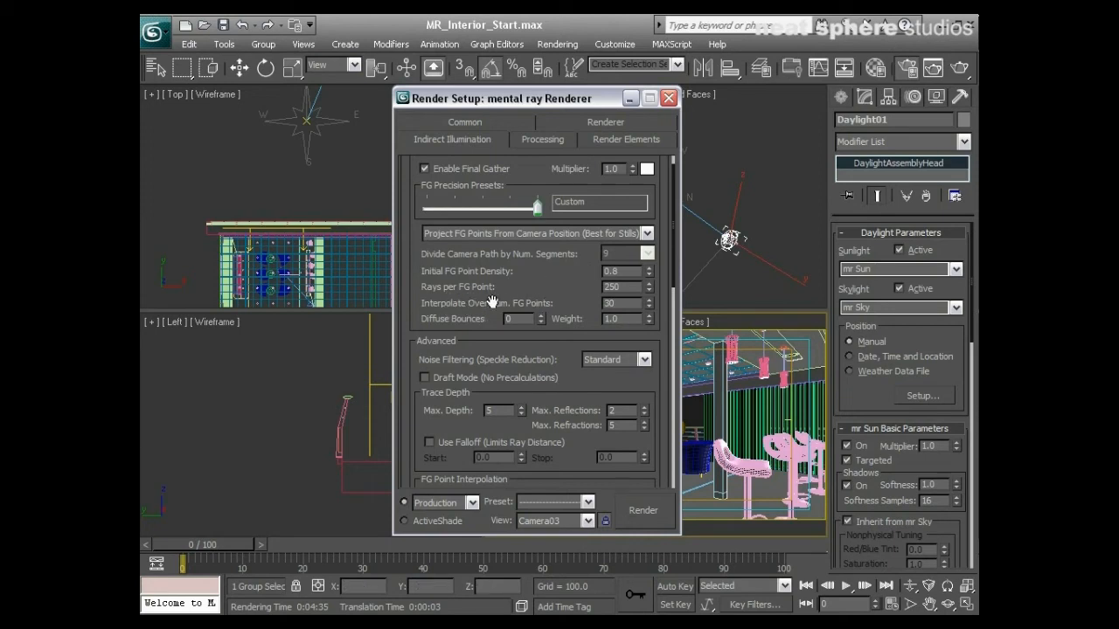
pyautogui.moveTo(557, 297)
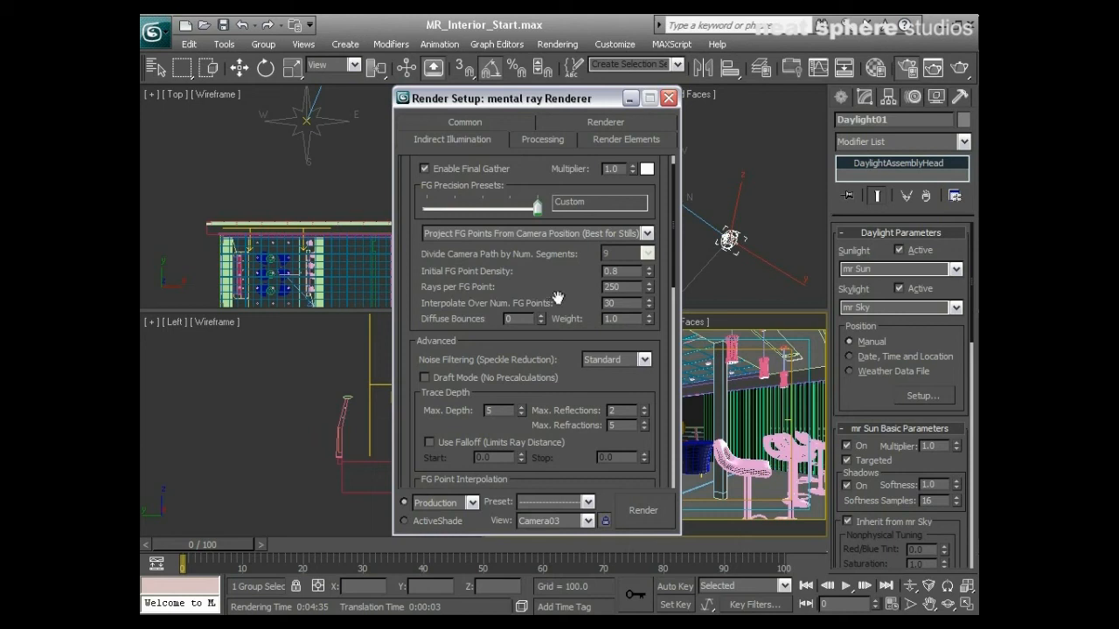
pyautogui.moveTo(573, 300)
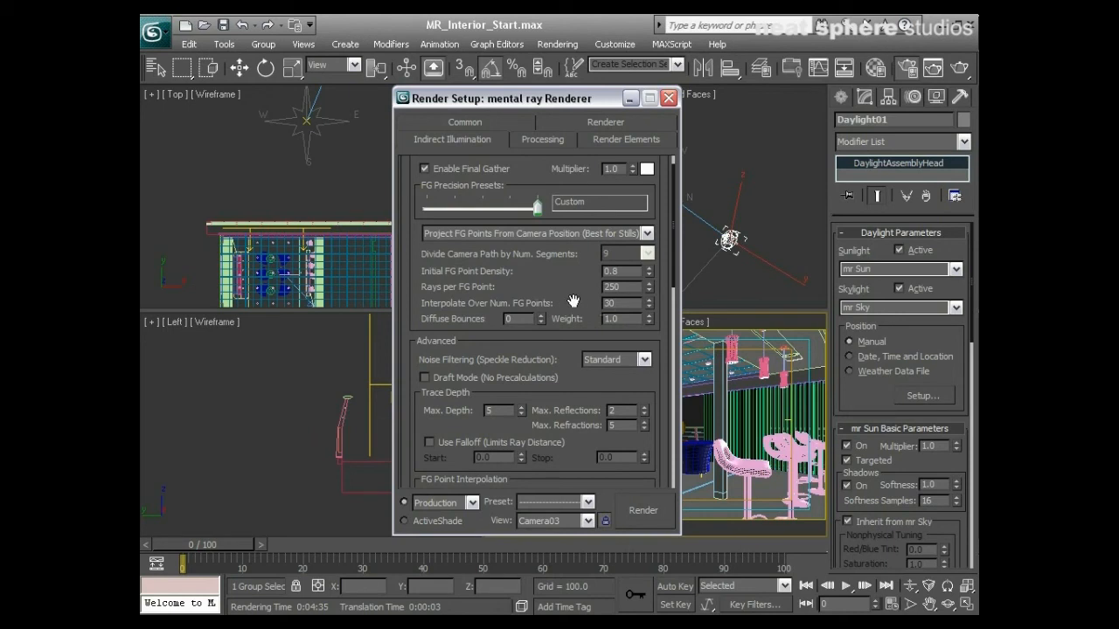
pyautogui.moveTo(623, 316)
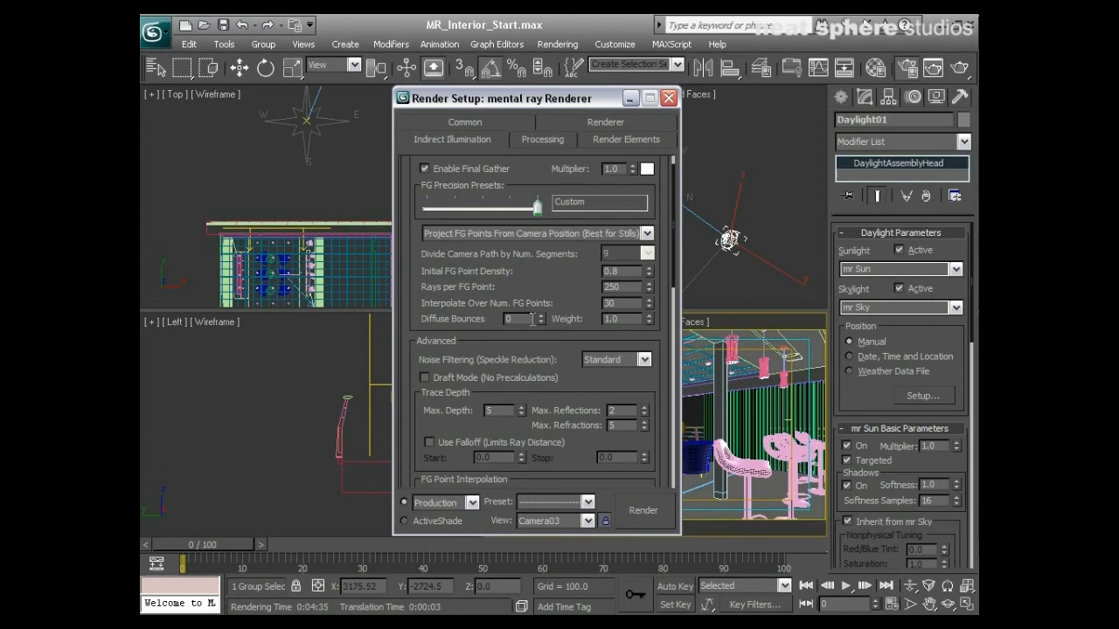
# Raise Final Gather diffuse bounces from 0 to 3.
pyautogui.click(541, 314)
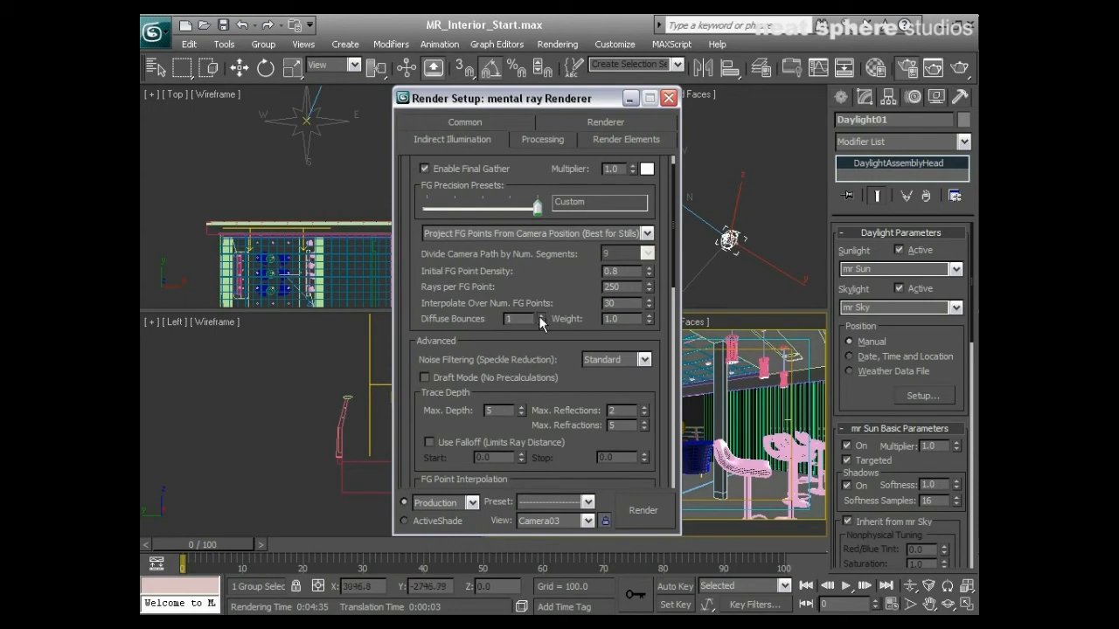
pyautogui.click(534, 315)
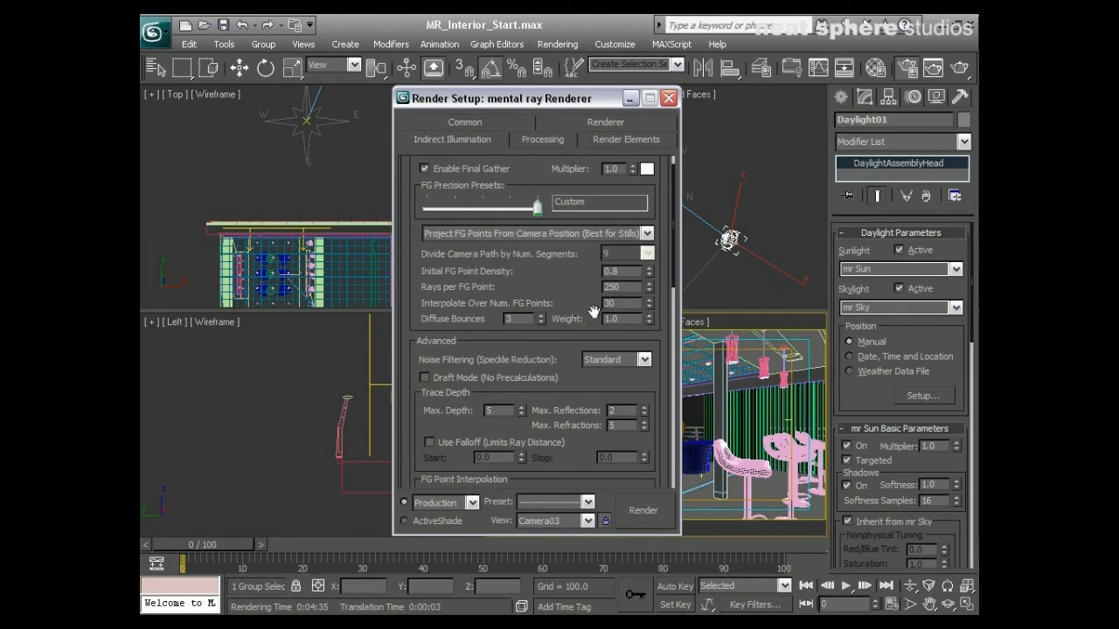
# Scroll to Final Gather Advanced and keep noise filtering at Standard.
pyautogui.scroll(-3)
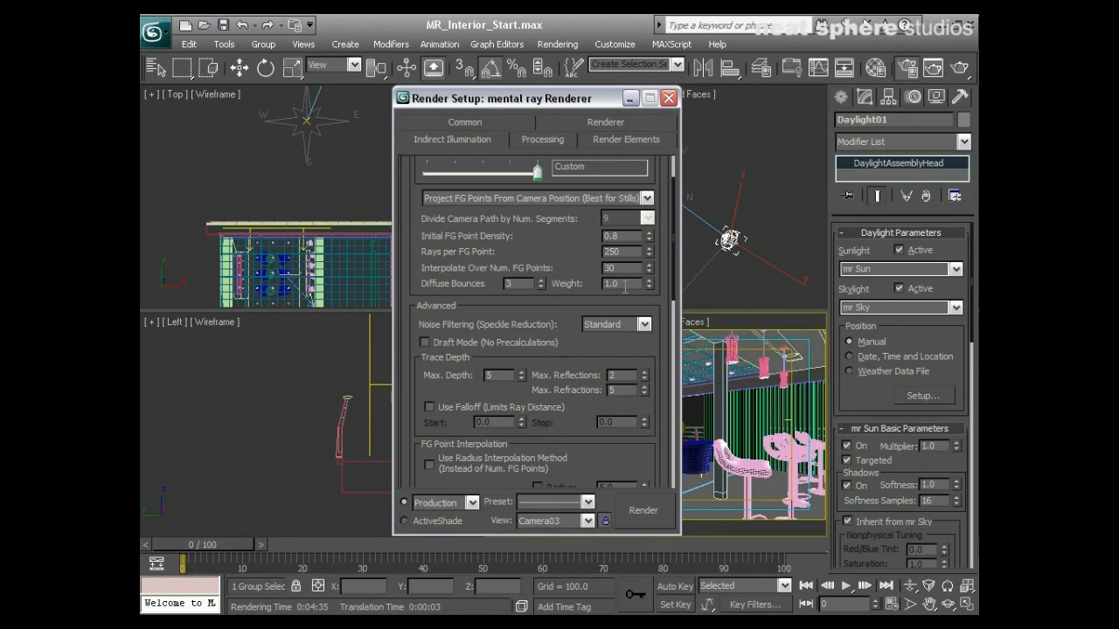
pyautogui.scroll(-3)
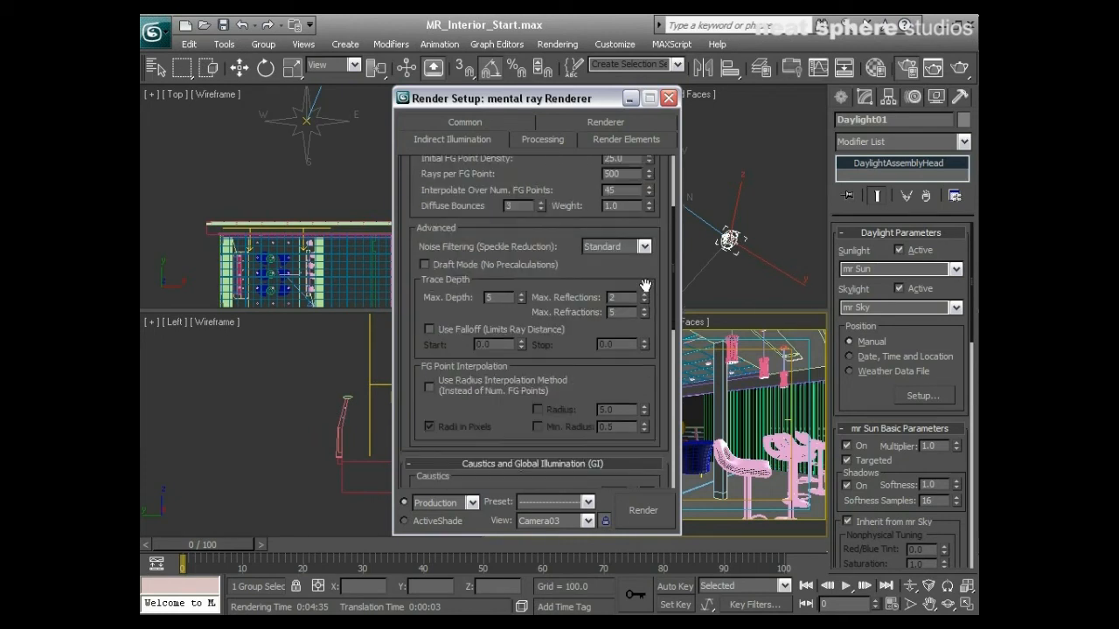
pyautogui.moveTo(413, 274)
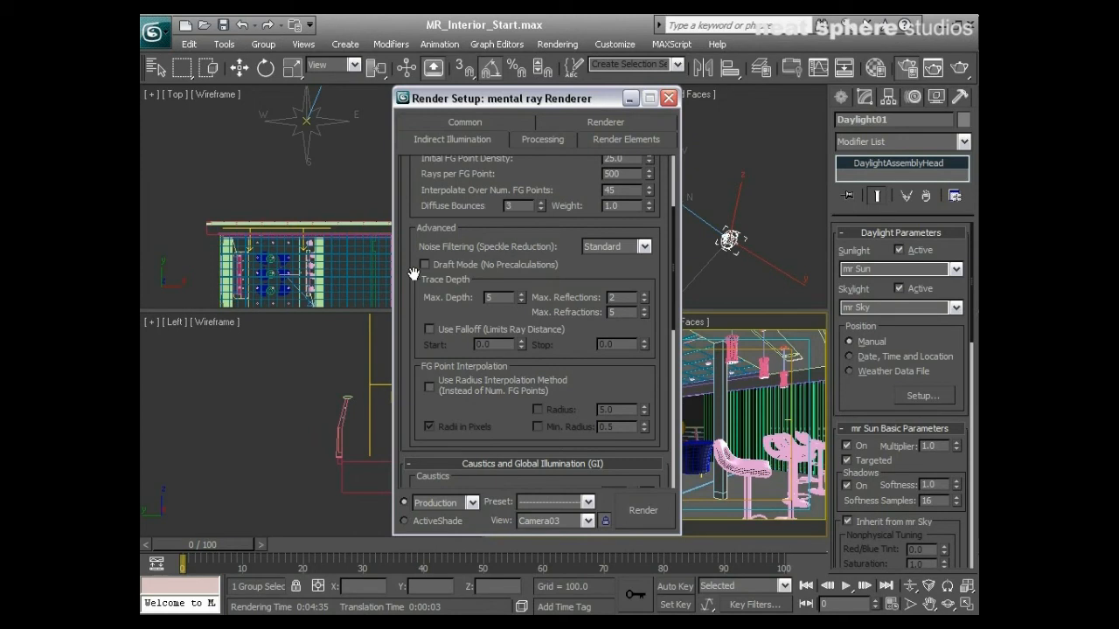
pyautogui.click(645, 246)
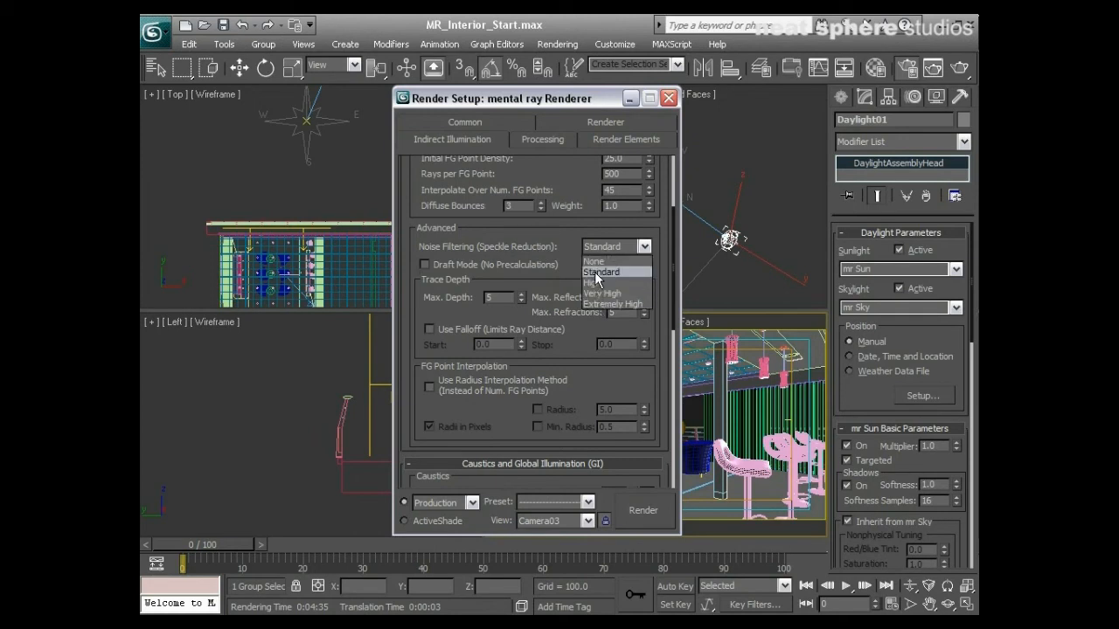
pyautogui.click(600, 272)
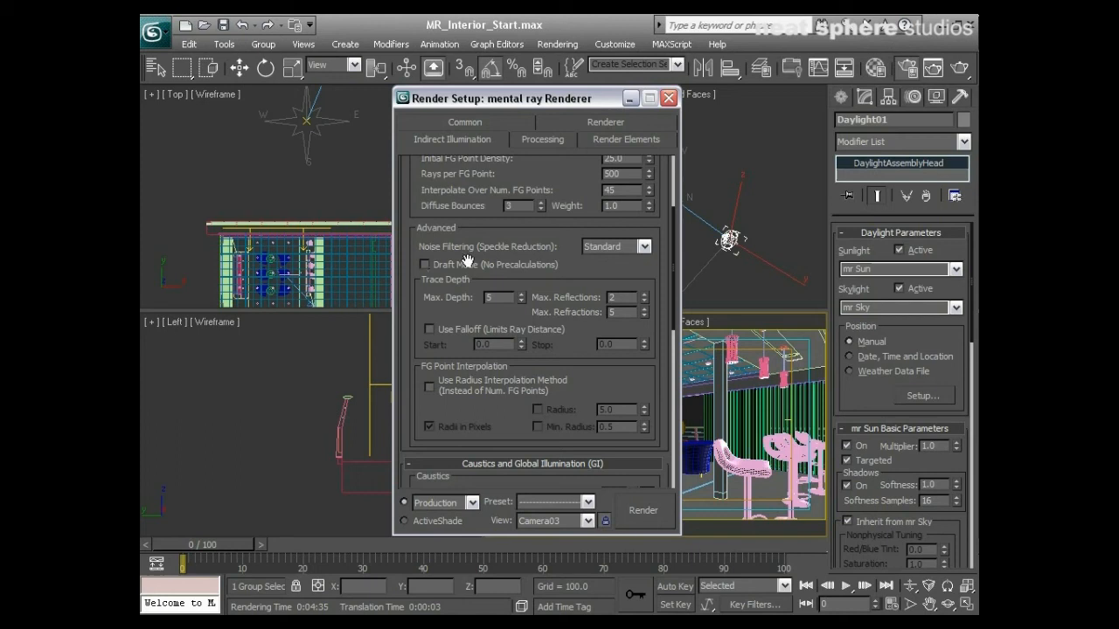
pyautogui.moveTo(553, 295)
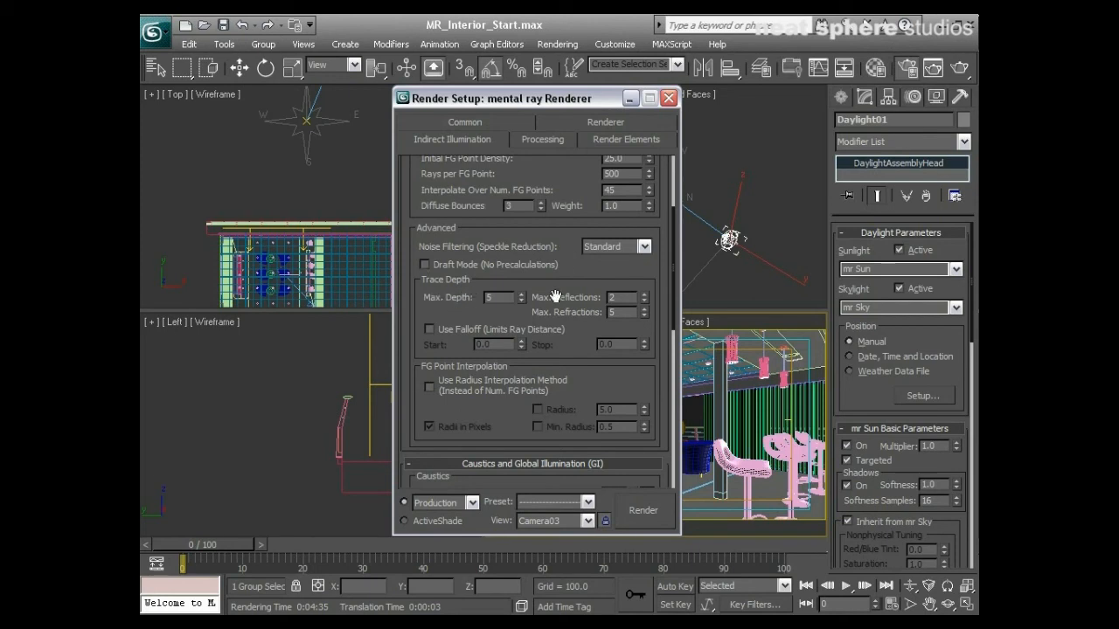
pyautogui.moveTo(602, 297)
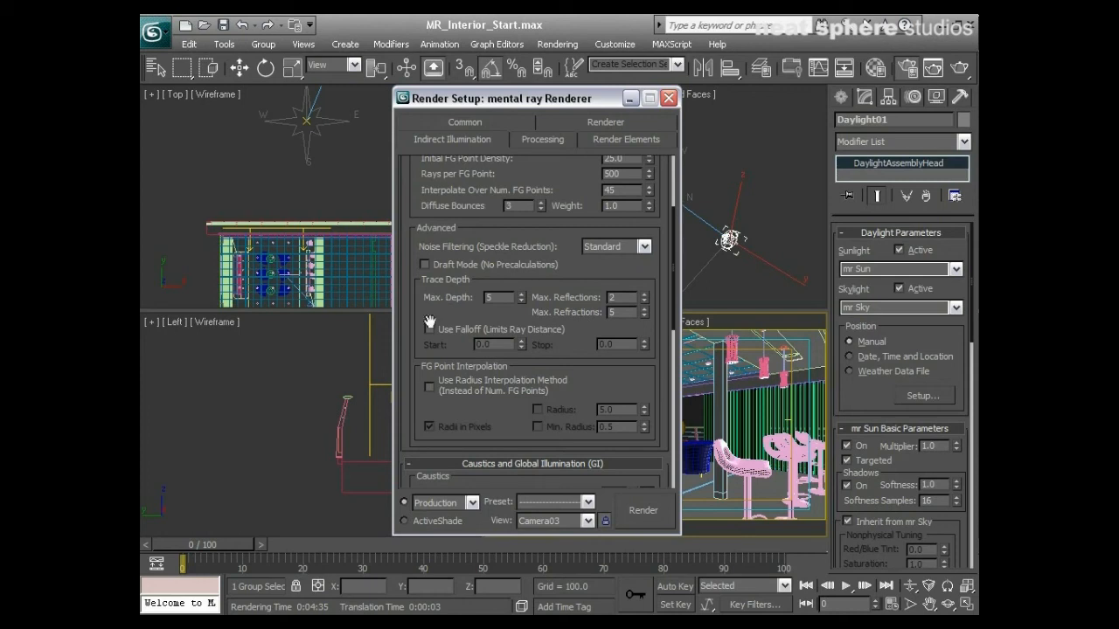
pyautogui.moveTo(677, 330)
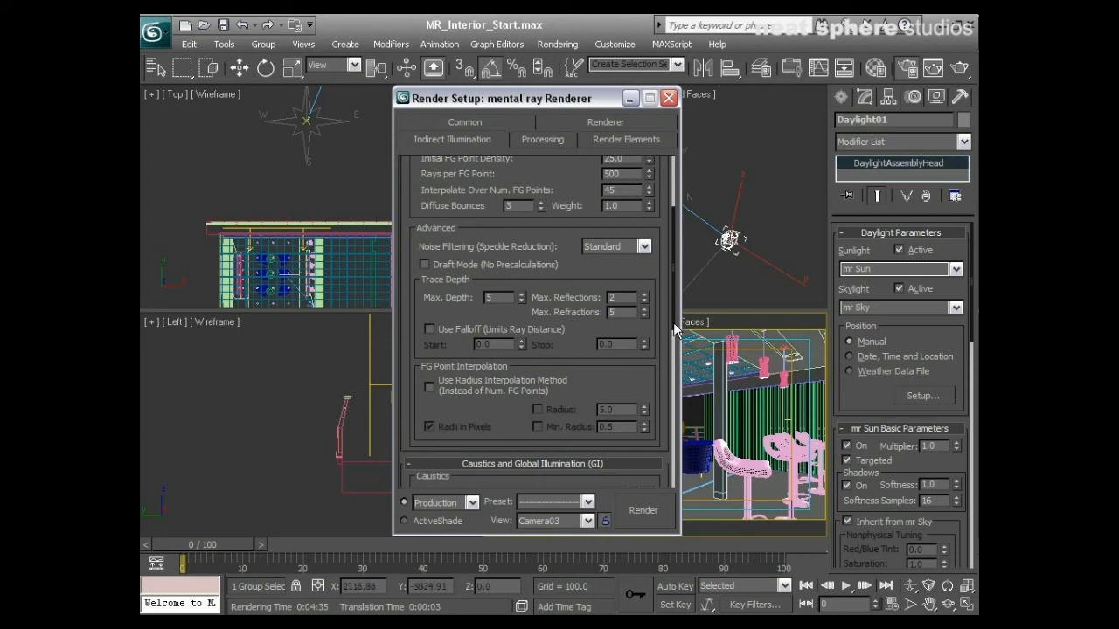
# Enable GI with 200000 average photons per light in Caustics and GI.
pyautogui.scroll(-3)
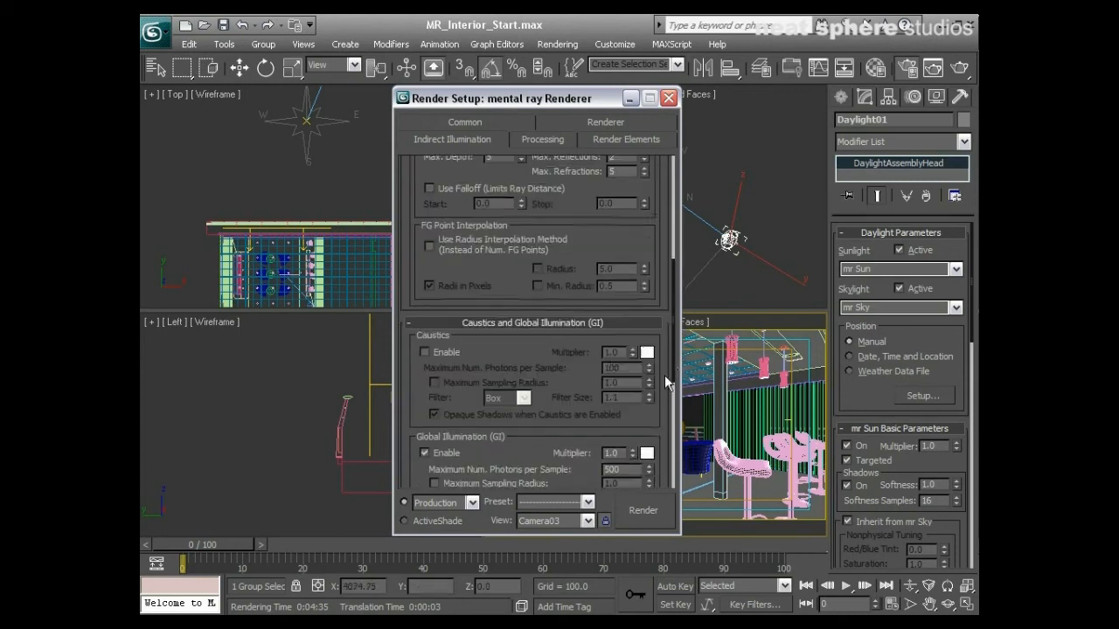
pyautogui.scroll(-3)
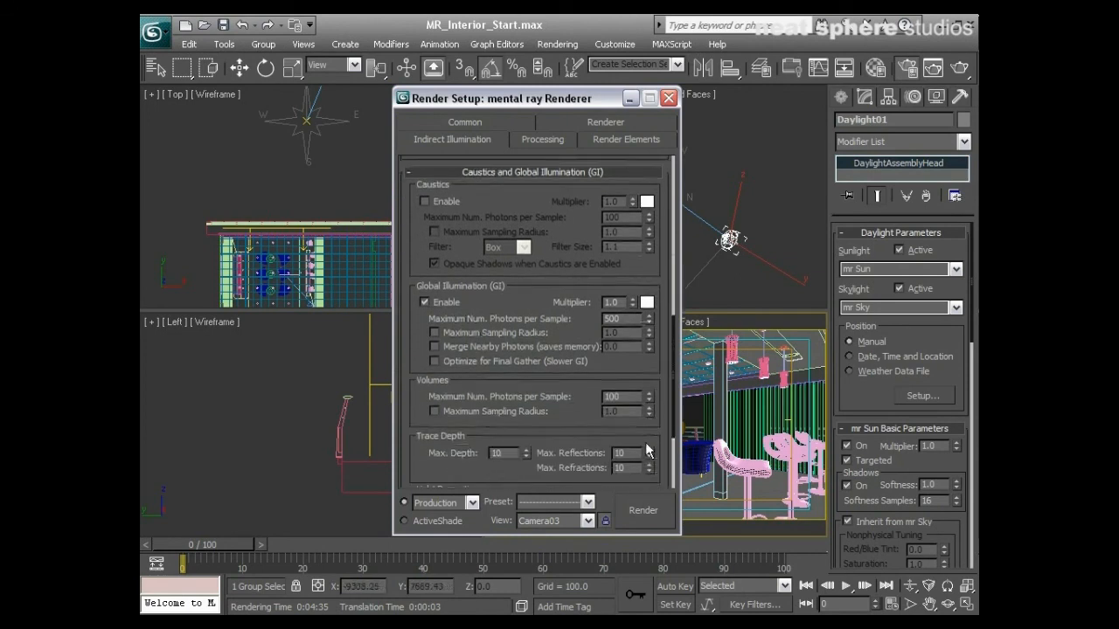
pyautogui.scroll(-3)
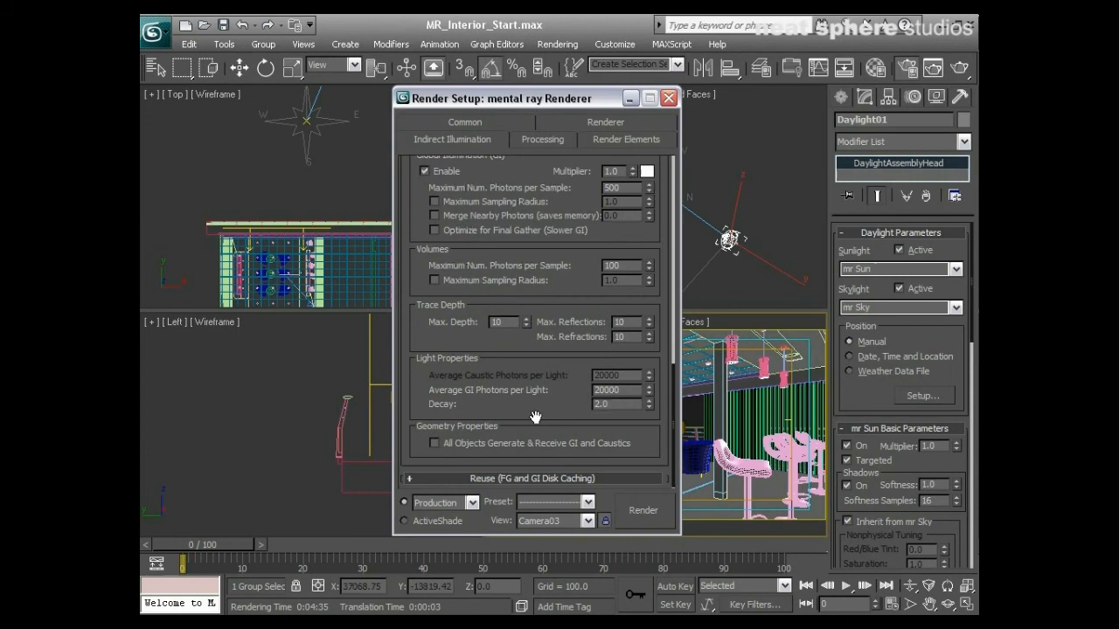
pyautogui.moveTo(514, 390)
pyautogui.write('0')
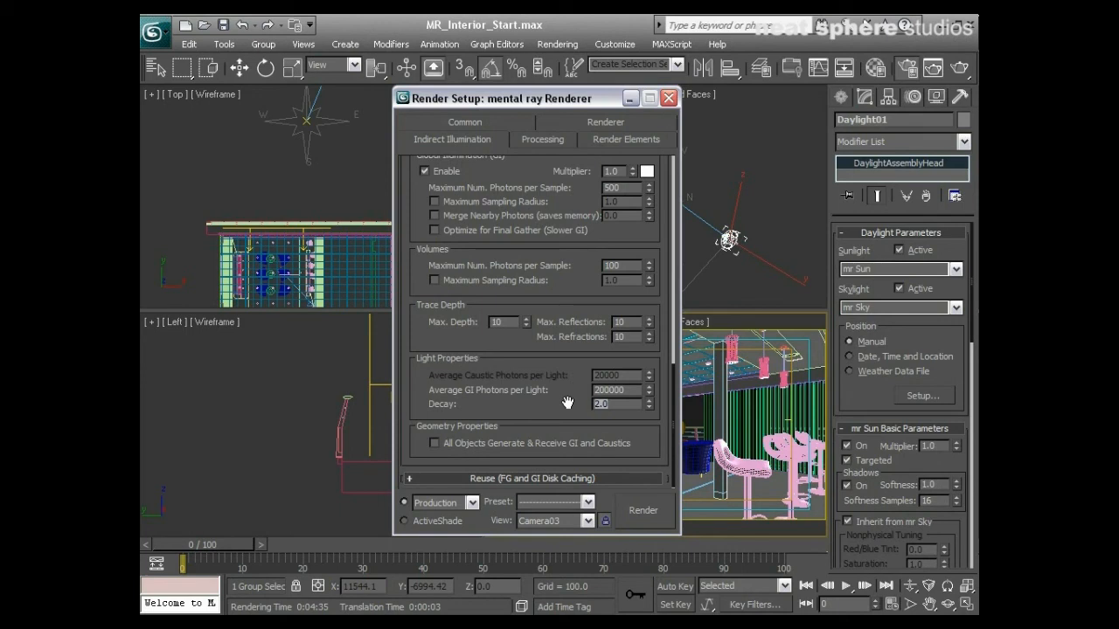
pyautogui.scroll(-3)
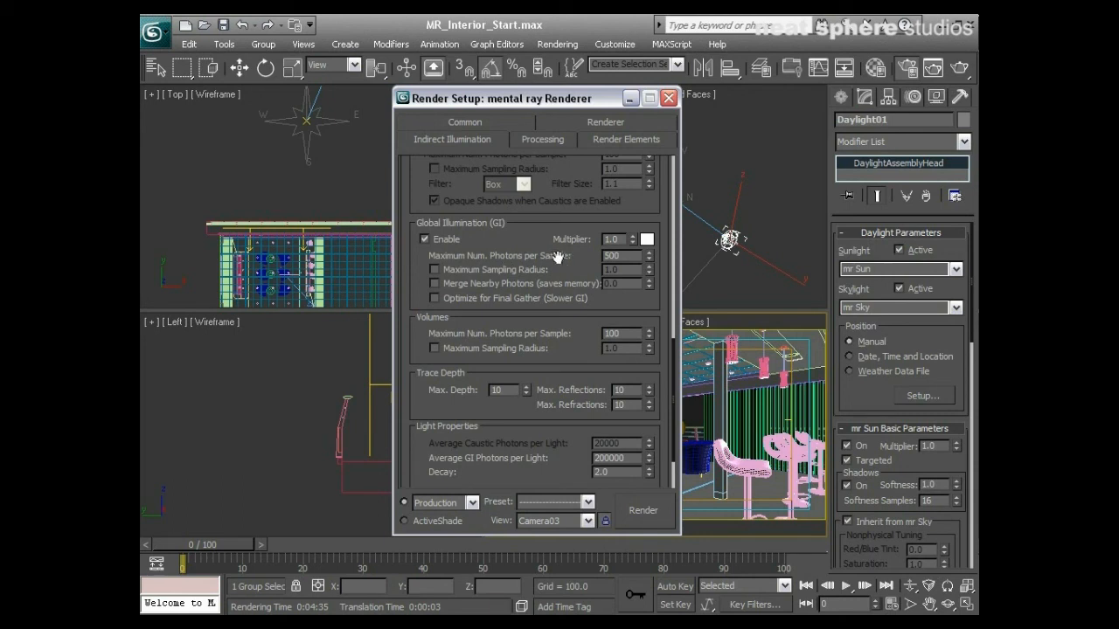
pyautogui.moveTo(453, 371)
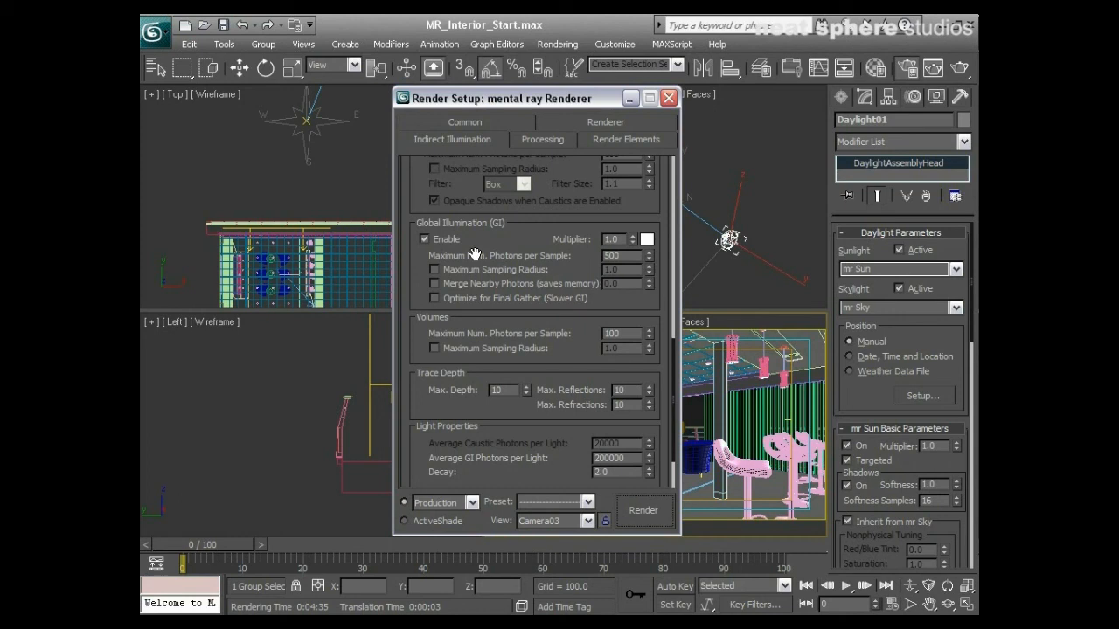
# Show the Renderer sampling settings, keeping soft shadows precision at 1.
pyautogui.click(542, 122)
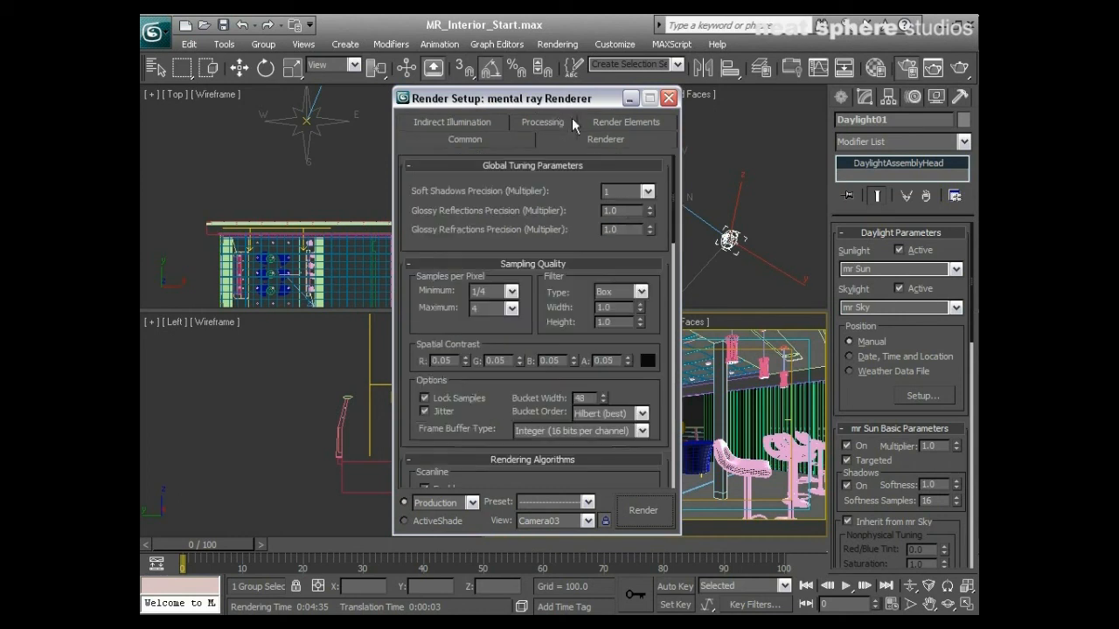
pyautogui.moveTo(518, 268)
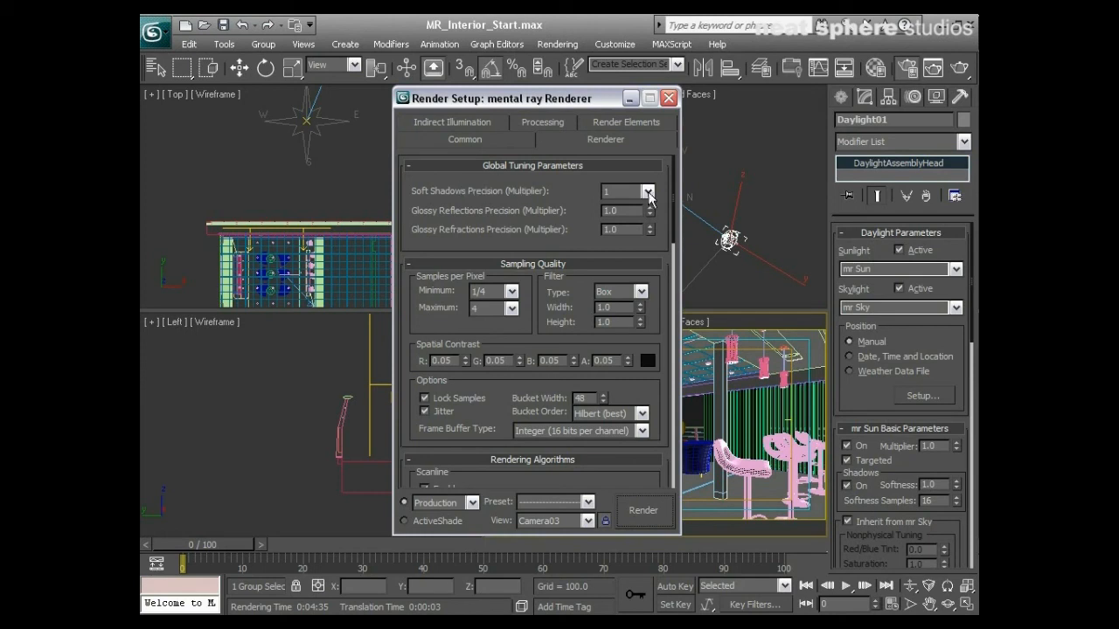
pyautogui.click(649, 190)
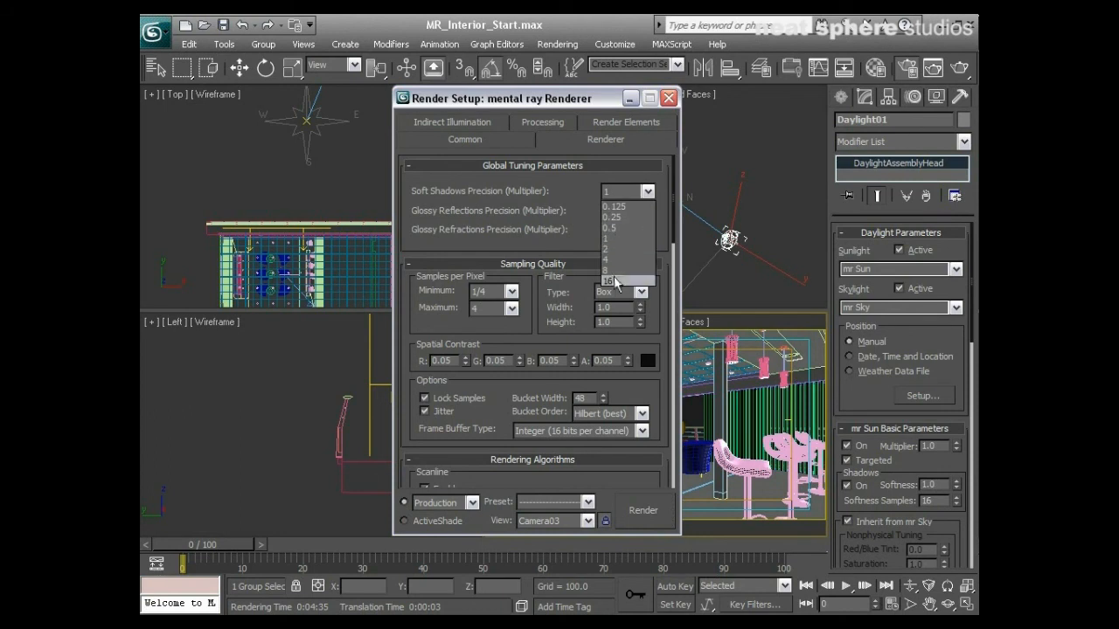
pyautogui.moveTo(616, 261)
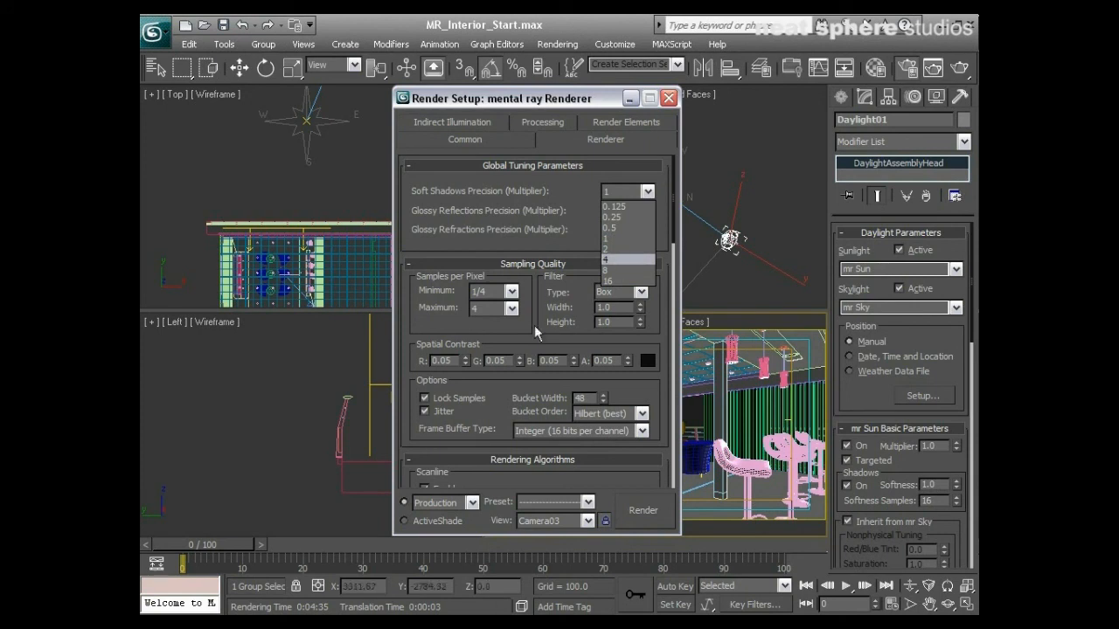
pyautogui.click(628, 260)
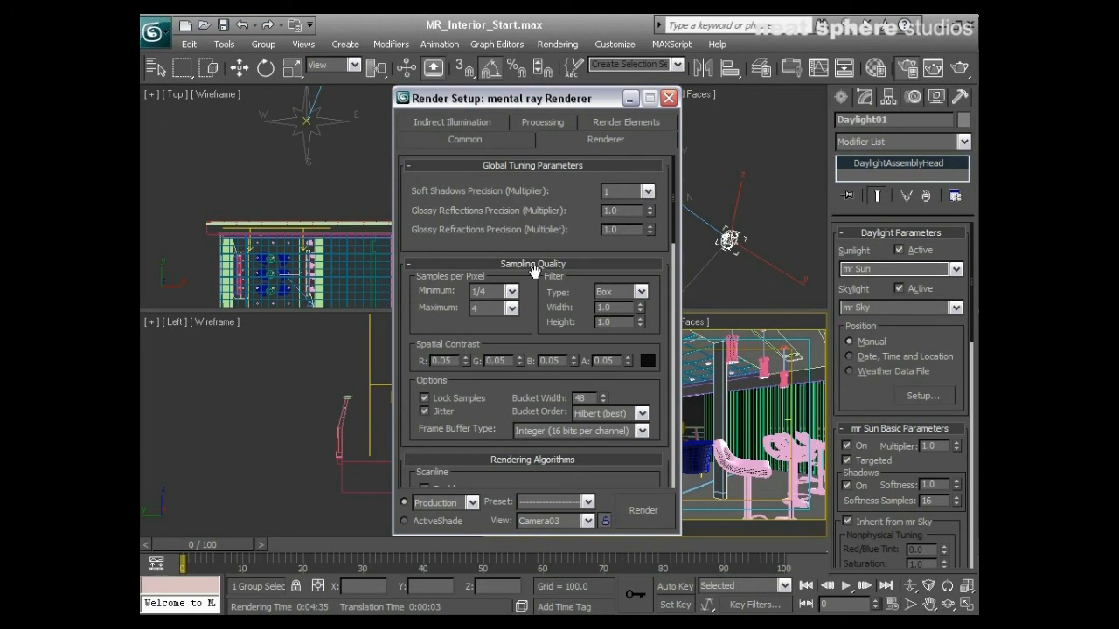
# Set samples per pixel to minimum 1 and maximum 4.
pyautogui.click(513, 290)
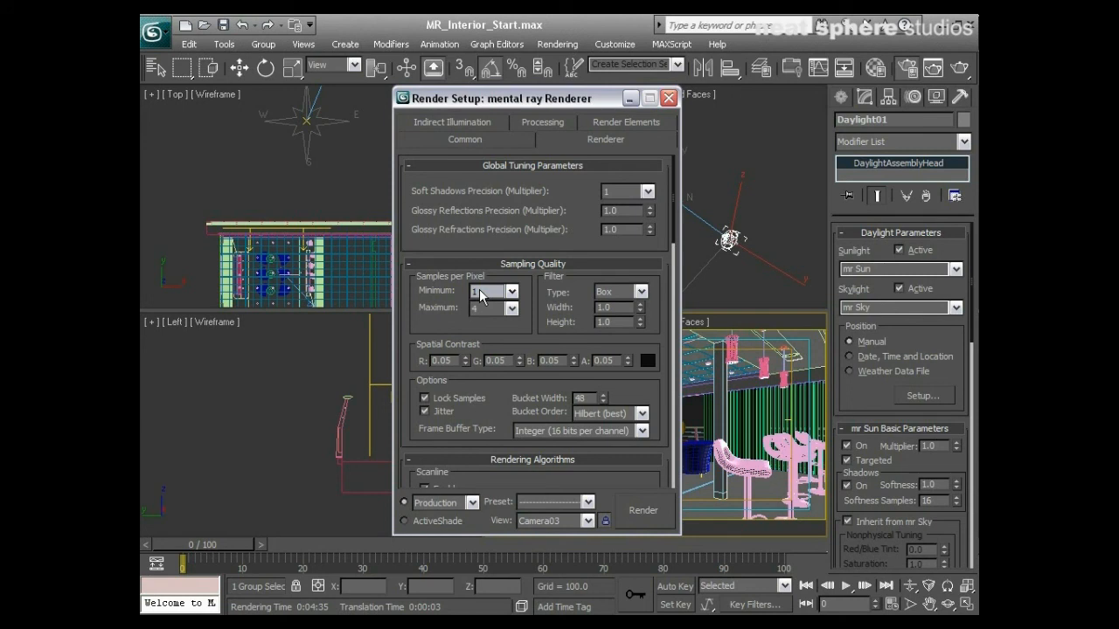
pyautogui.click(512, 290)
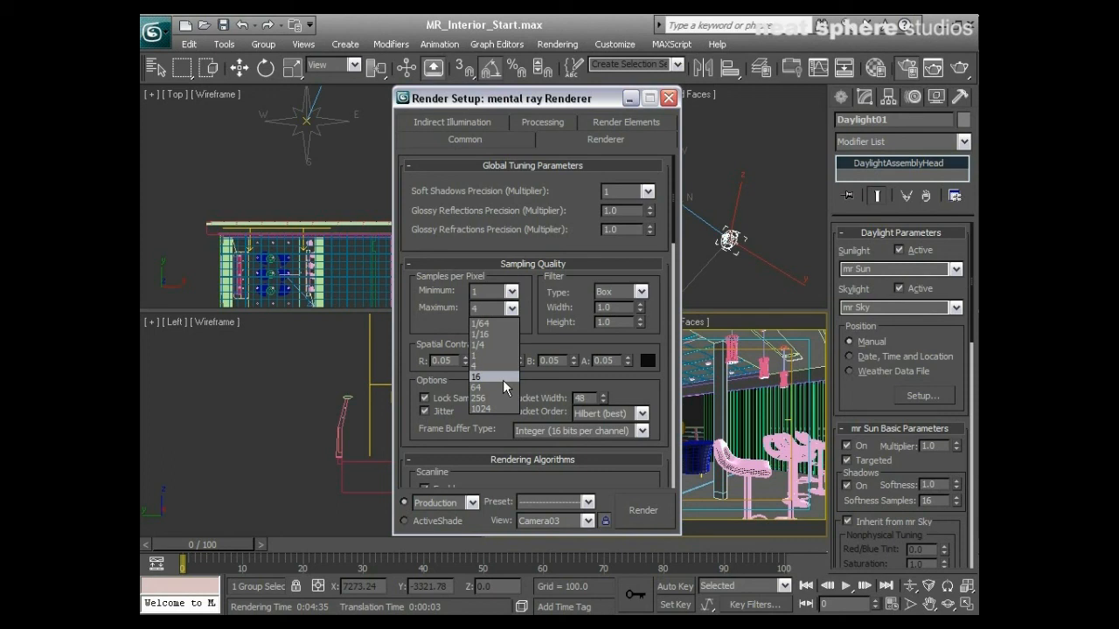
pyautogui.click(504, 389)
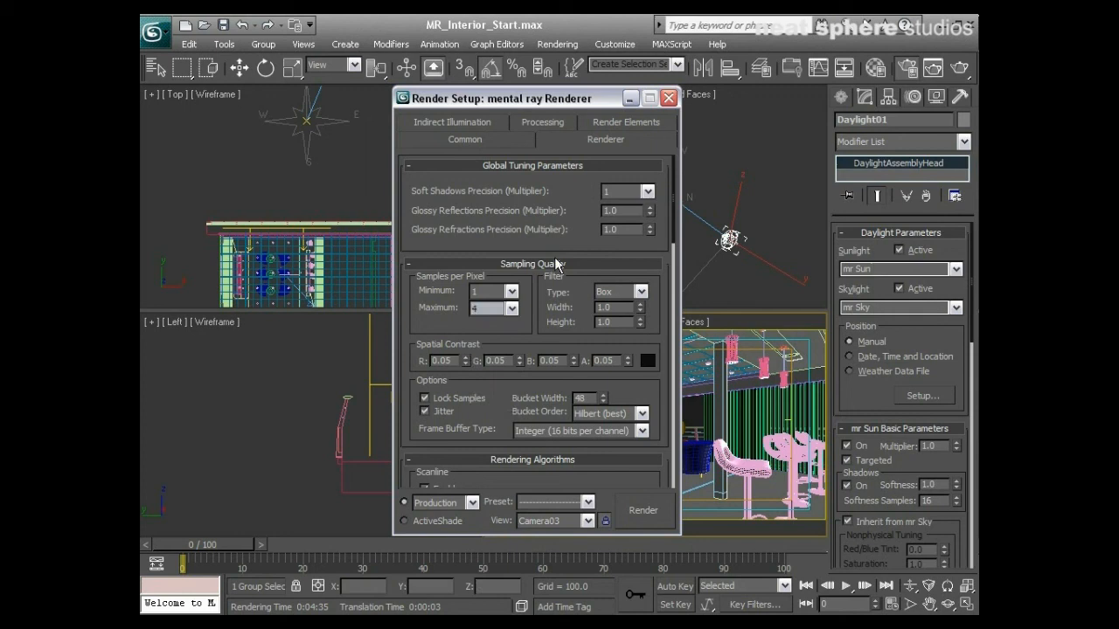
pyautogui.moveTo(479, 308)
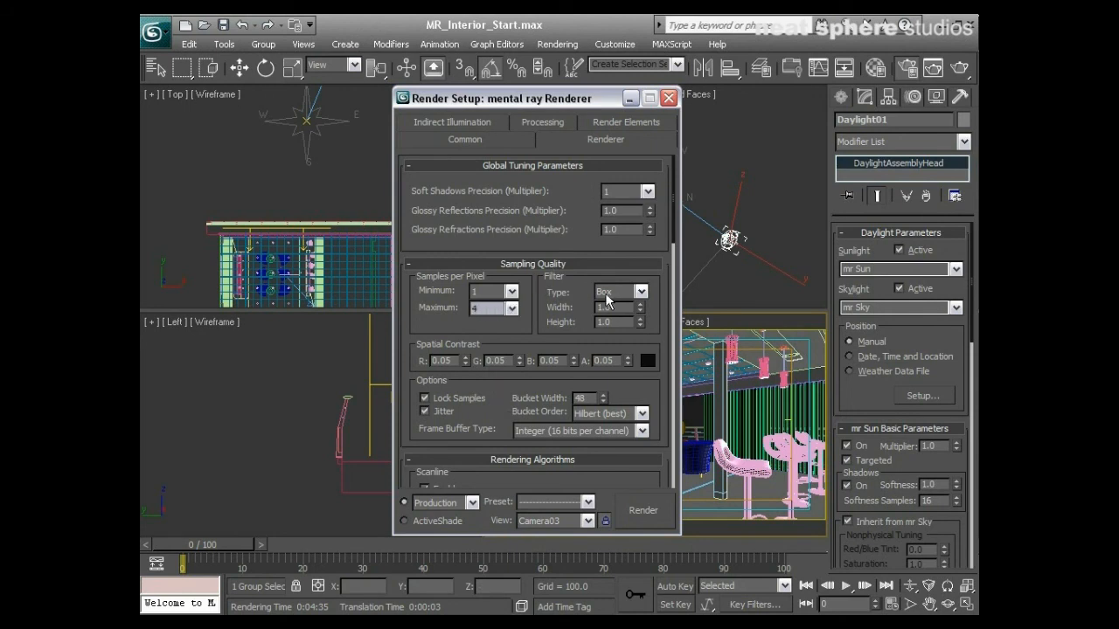
# Switch the antialiasing filter to Mitchell, width and height 4.0.
pyautogui.click(639, 291)
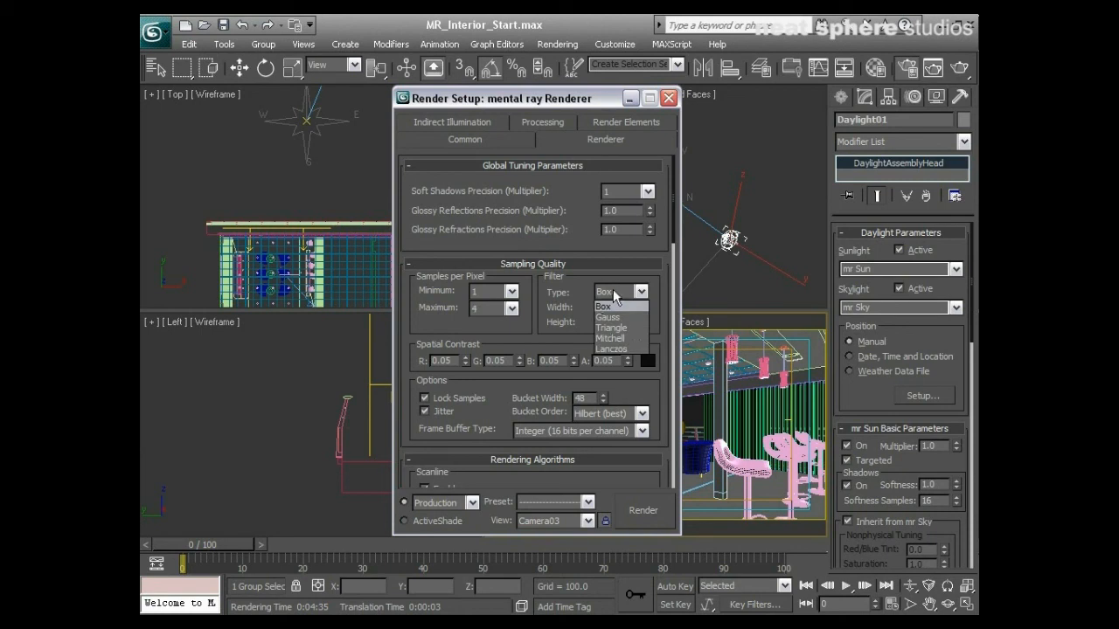
pyautogui.click(610, 338)
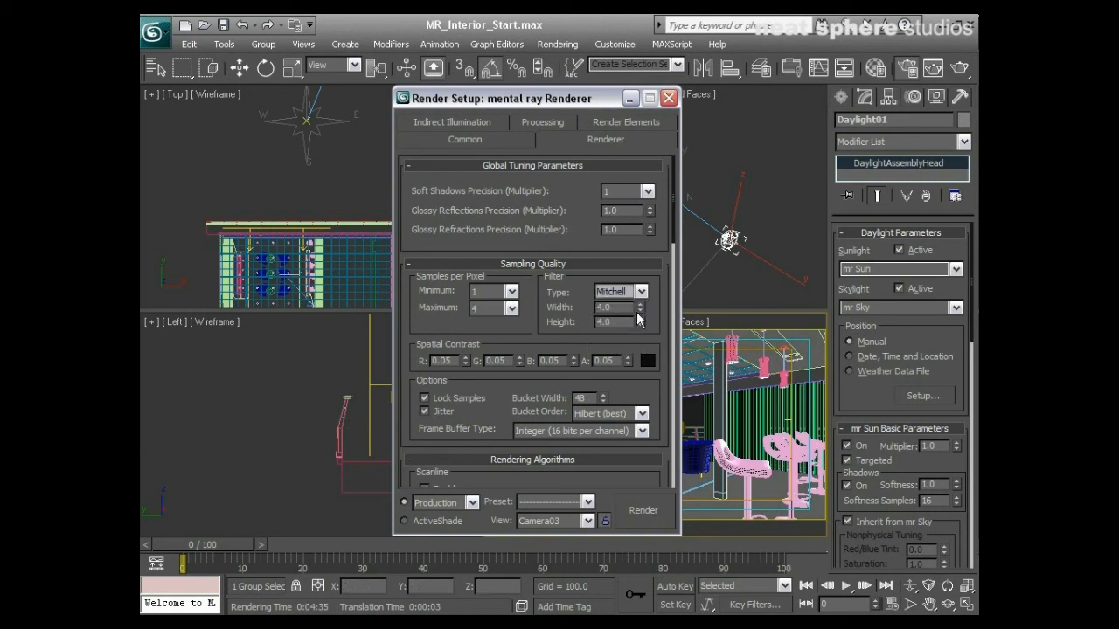
pyautogui.moveTo(649, 287)
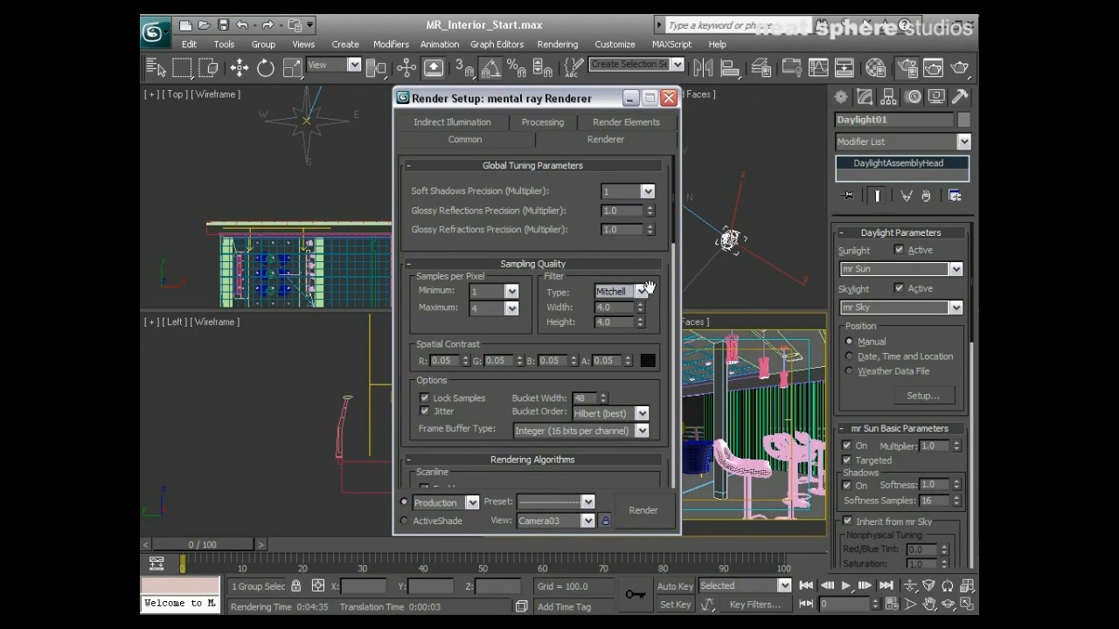
# Close the Render Setup dialog to reveal the interior scene viewports.
pyautogui.scroll(-3)
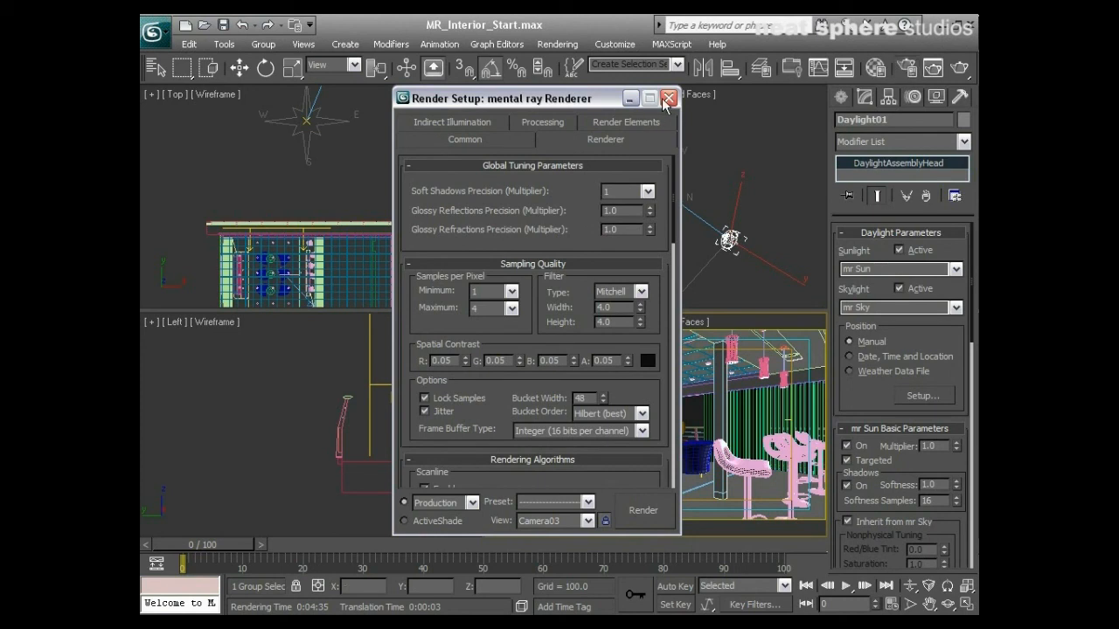
pyautogui.click(668, 98)
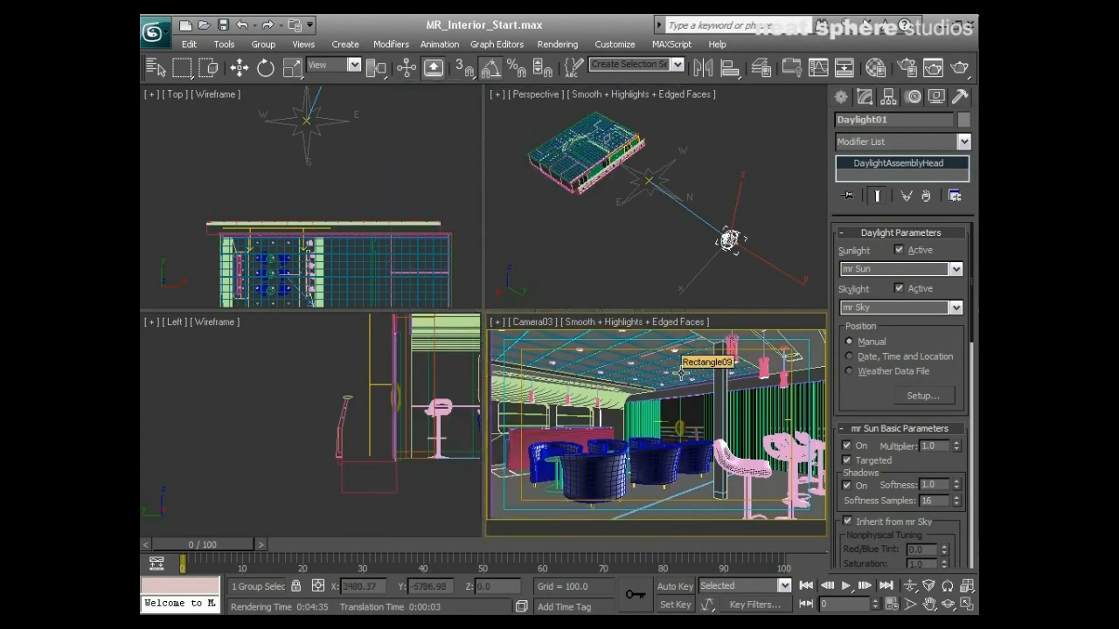